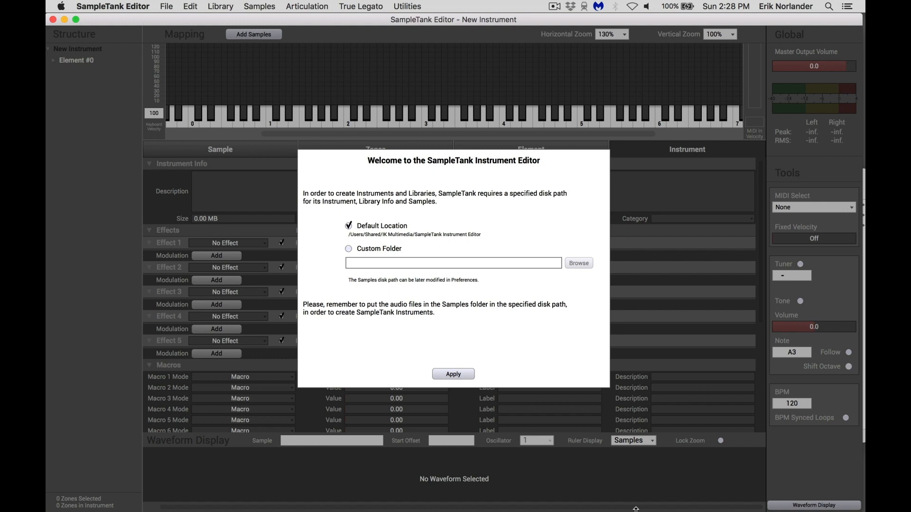
pyautogui.moveTo(558, 272)
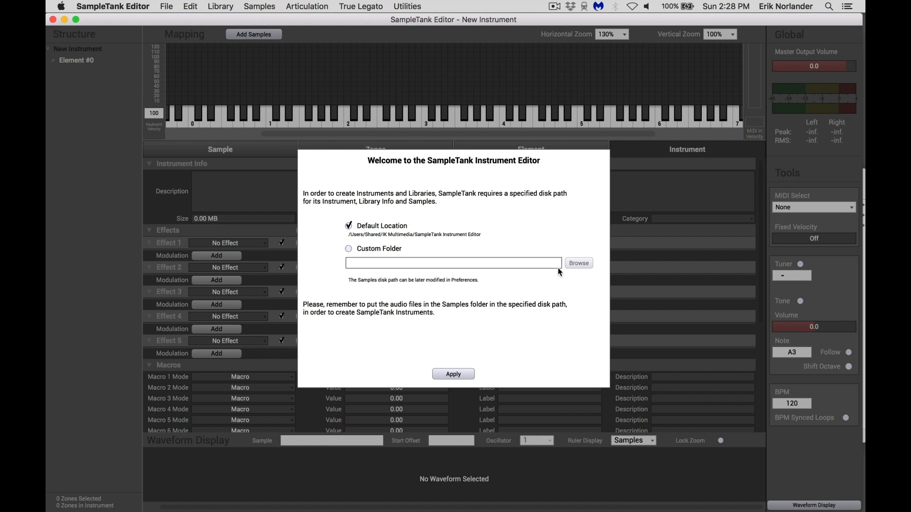
pyautogui.moveTo(409, 250)
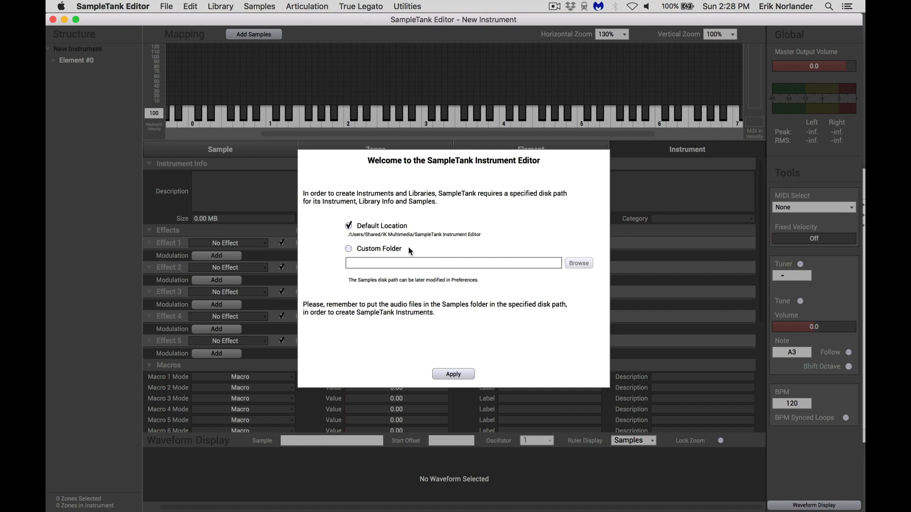
pyautogui.moveTo(635, 508)
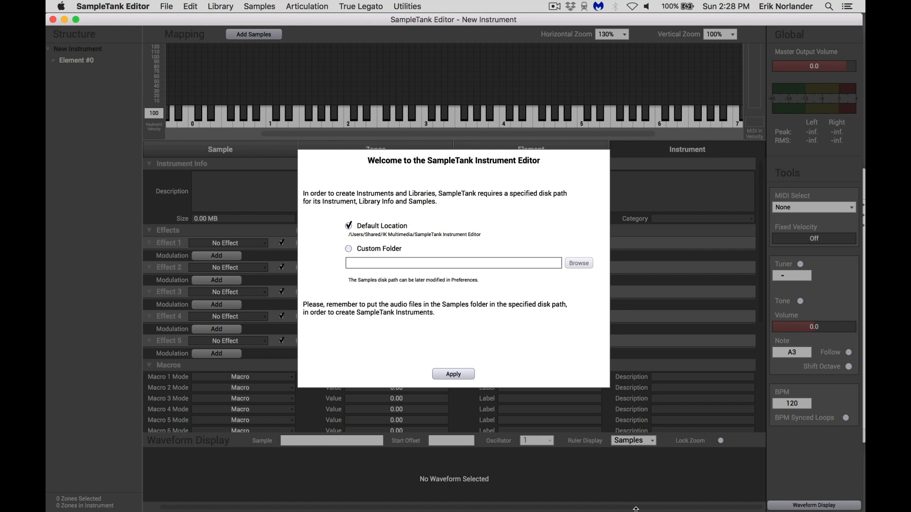
pyautogui.moveTo(476, 378)
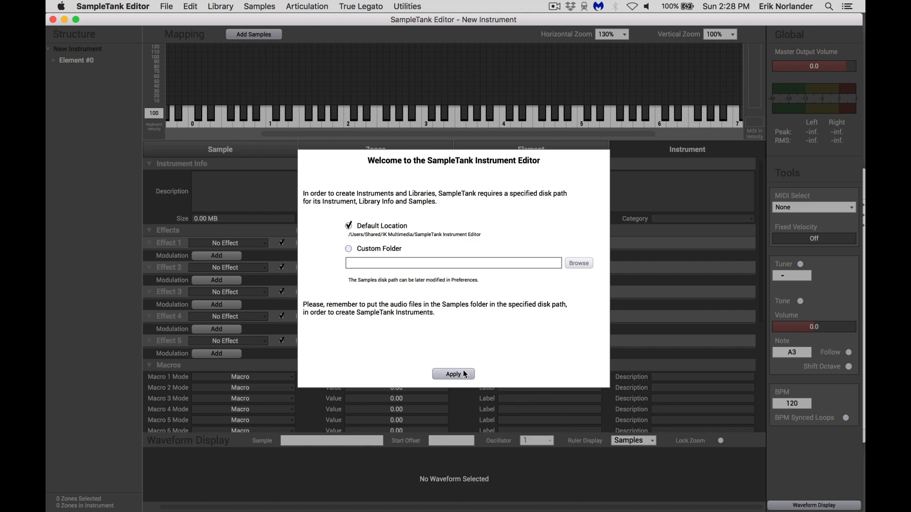
# Apply the Welcome setup with Default Location kept for instruments, library info and samples
pyautogui.click(453, 373)
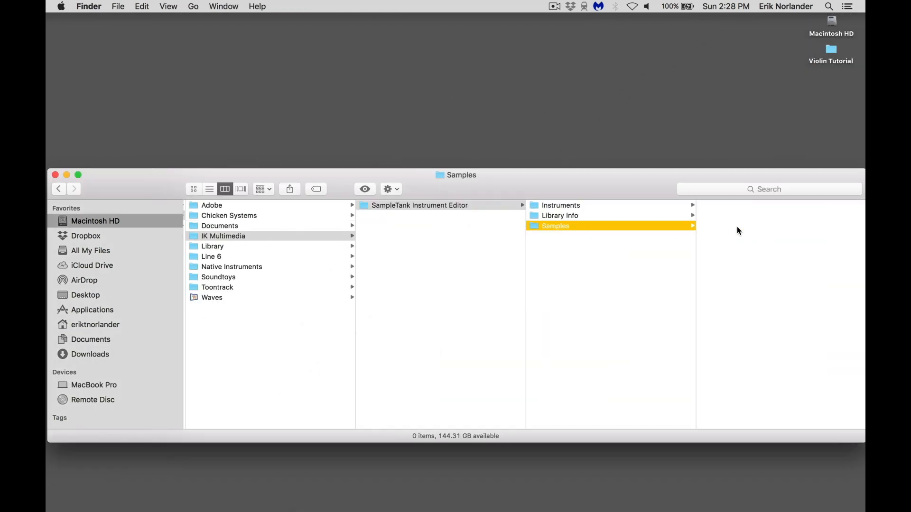
# Browse Finder into Violin Tutorial > Violin Vibrato, then return to SampleTank Editor
pyautogui.click(830, 52)
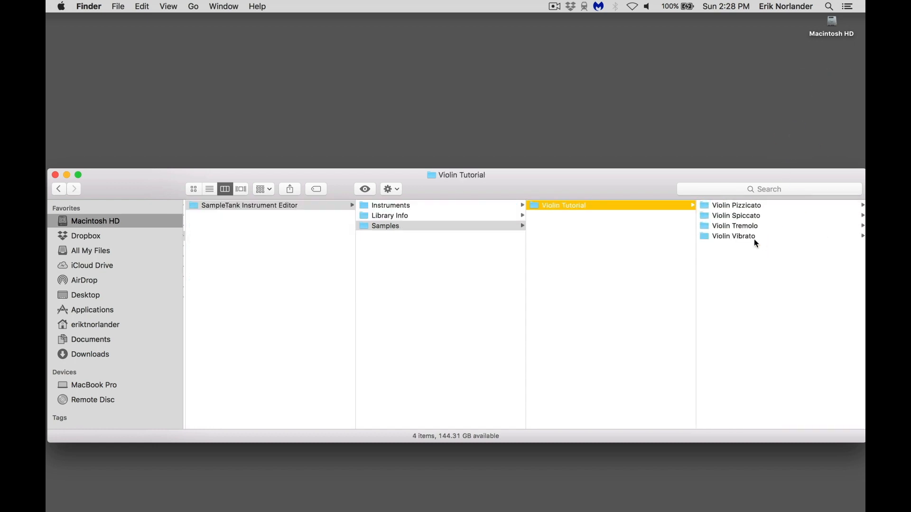
pyautogui.click(733, 236)
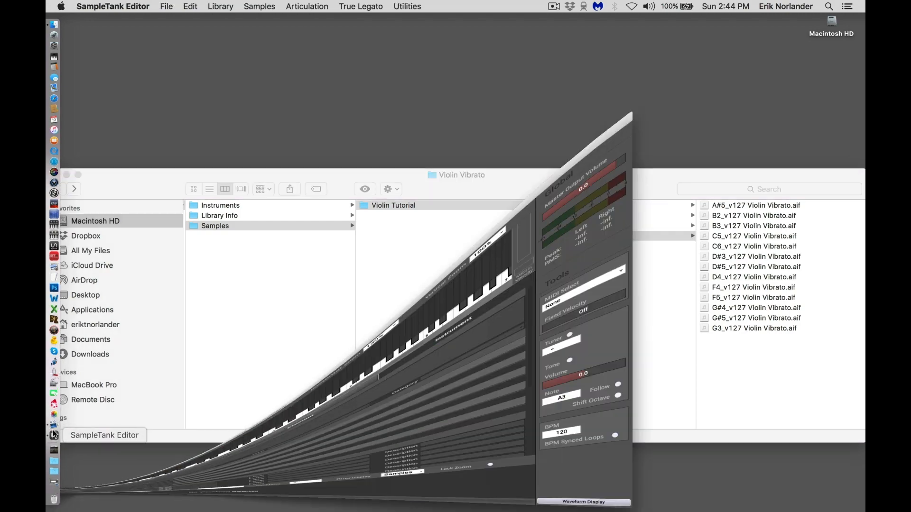
pyautogui.click(322, 49)
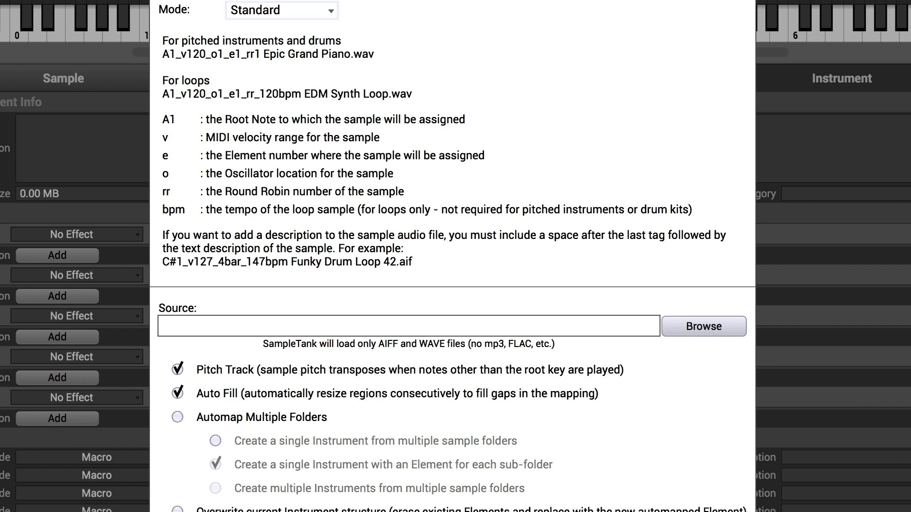
# Switch automap Mode to Custom and split a tremolo sample name into tags
pyautogui.click(281, 10)
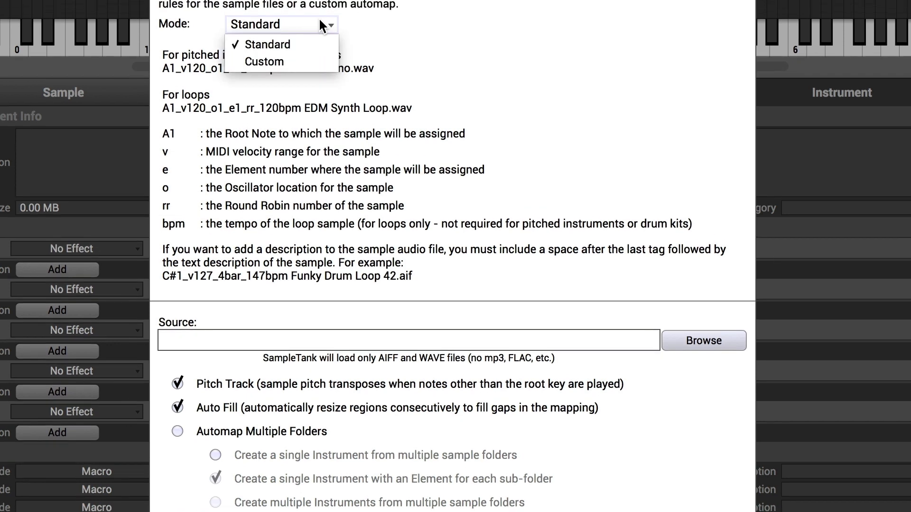
pyautogui.click(263, 61)
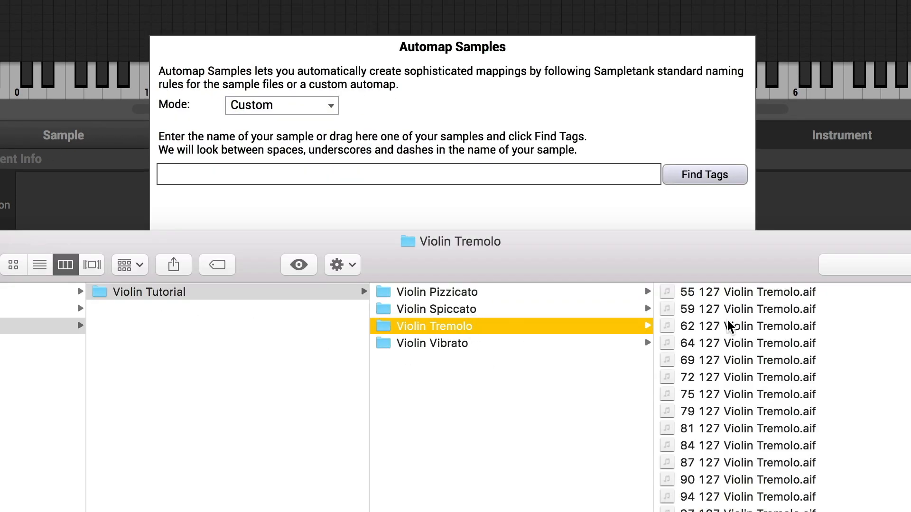
pyautogui.click(704, 175)
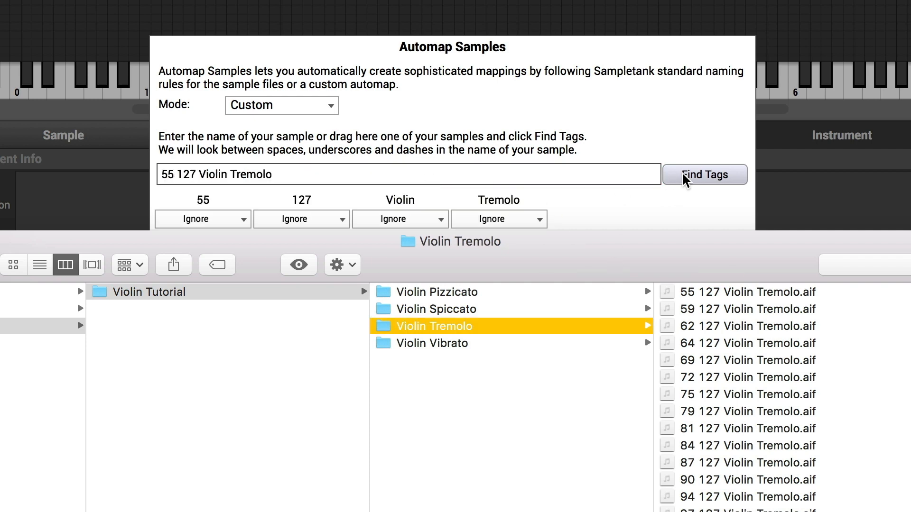
pyautogui.click(202, 219)
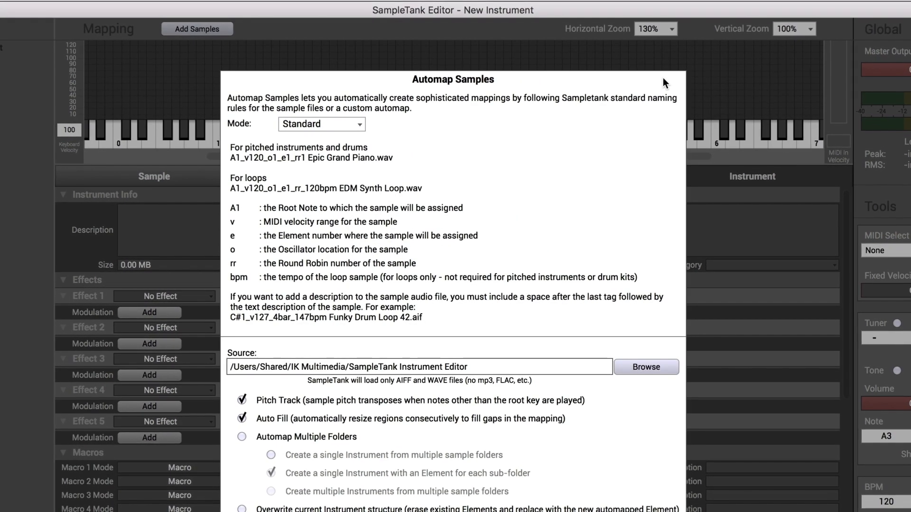
# Automap from Samples/Violin Tutorial/Violin Vibrato with Overwrite current Instrument structure enabled
pyautogui.click(645, 367)
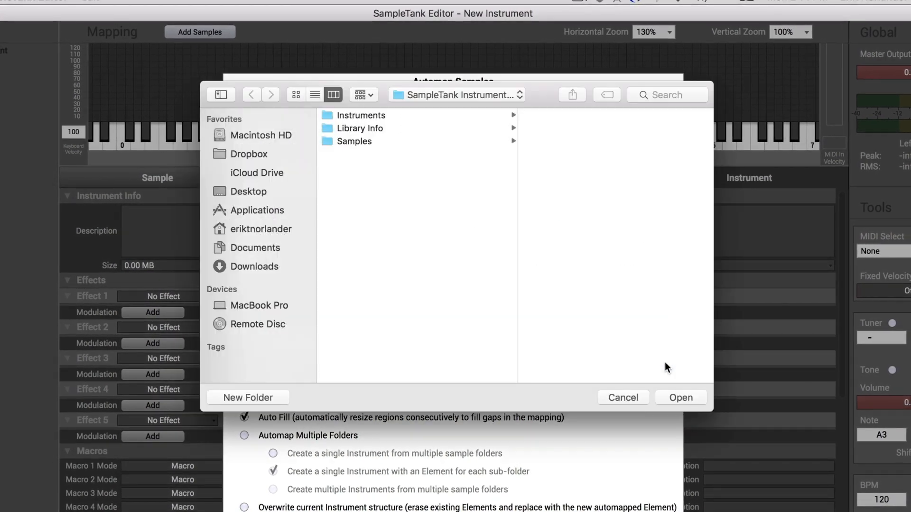
pyautogui.click(354, 142)
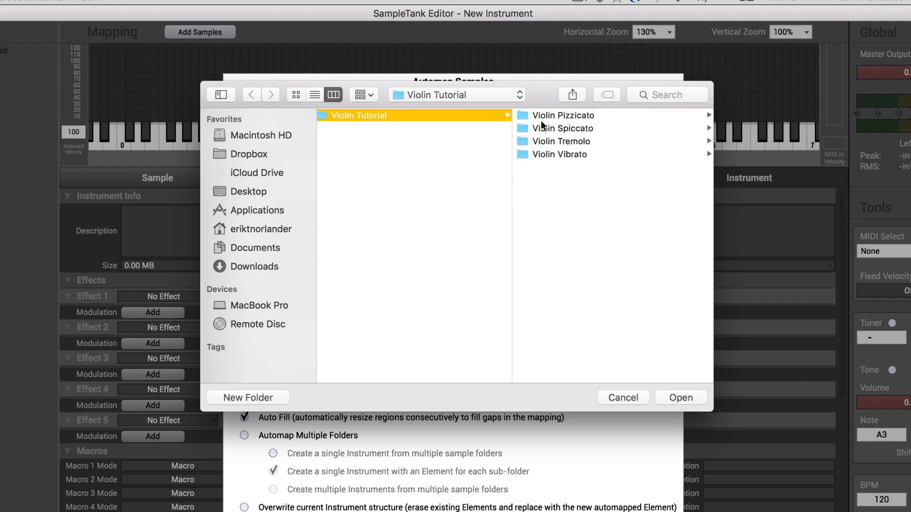
pyautogui.click(359, 154)
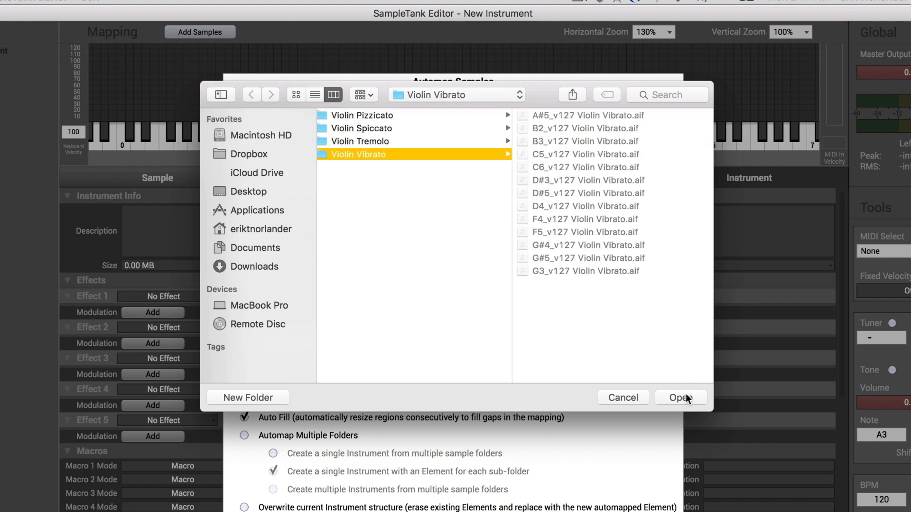
pyautogui.click(681, 398)
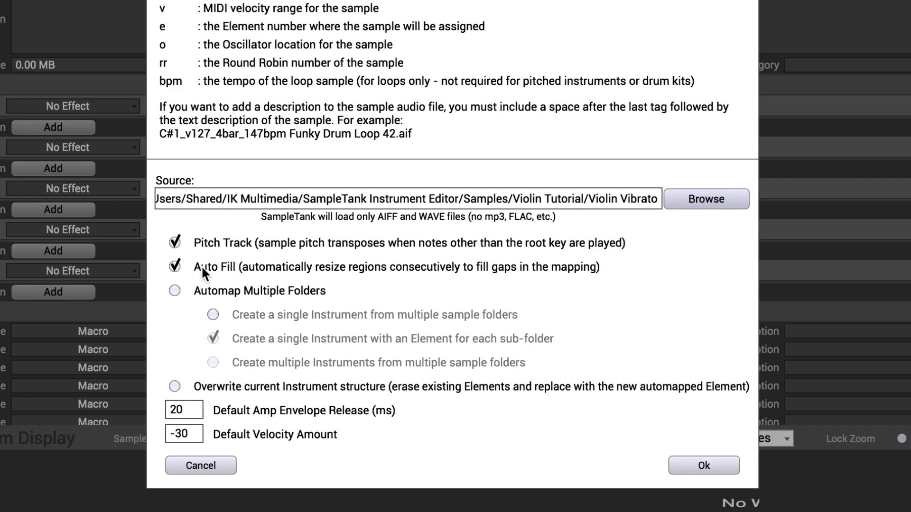
pyautogui.moveTo(188, 391)
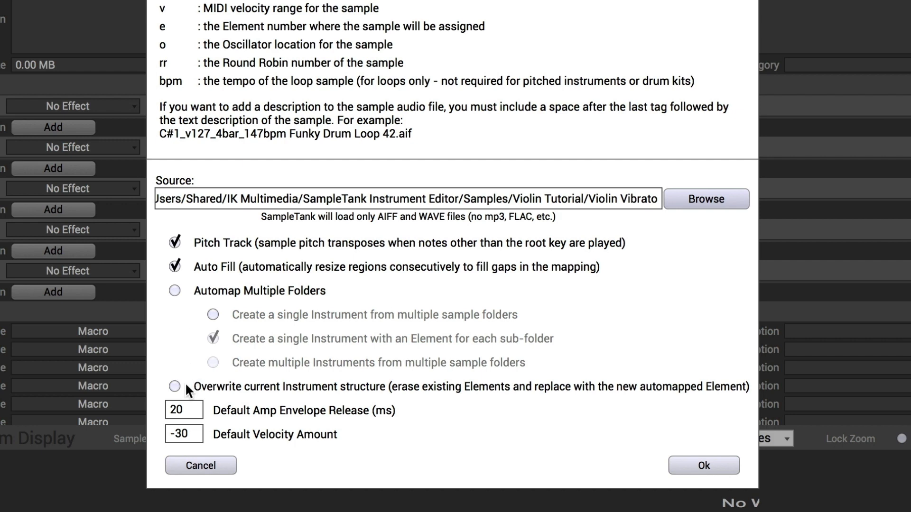
pyautogui.click(175, 387)
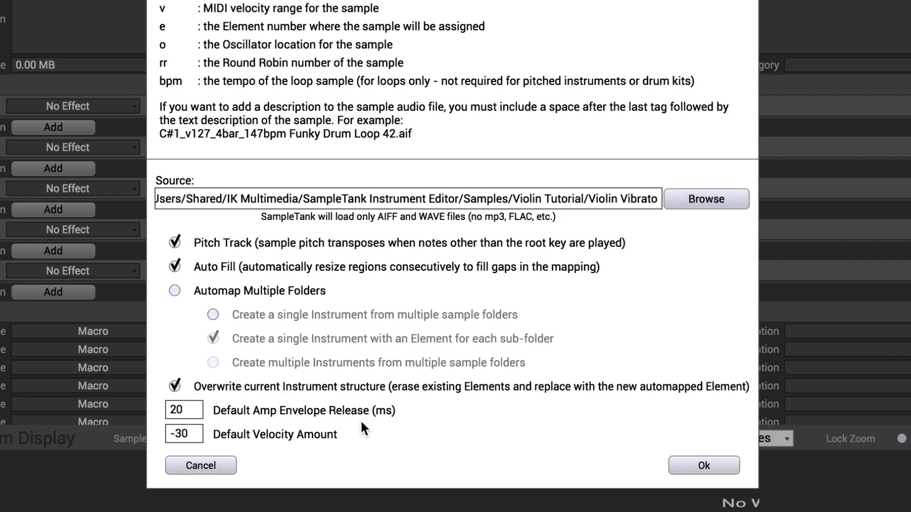
pyautogui.moveTo(375, 437)
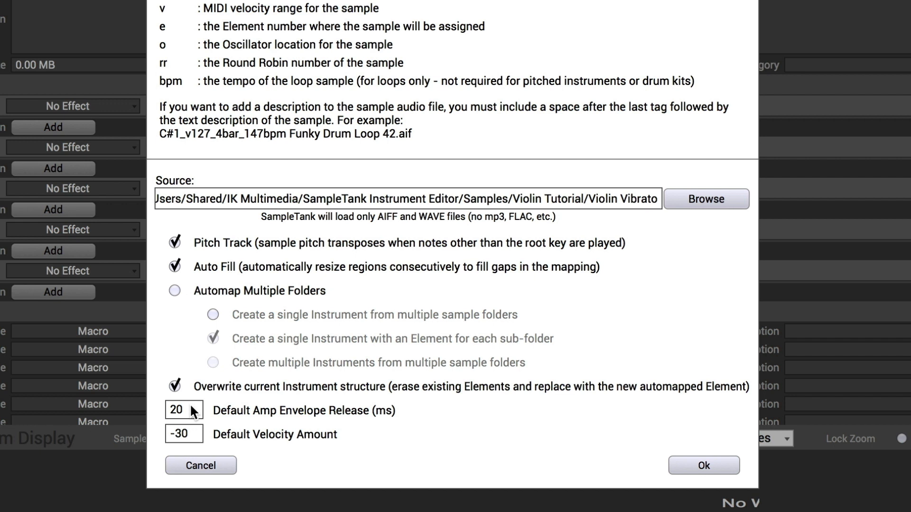
pyautogui.moveTo(200, 439)
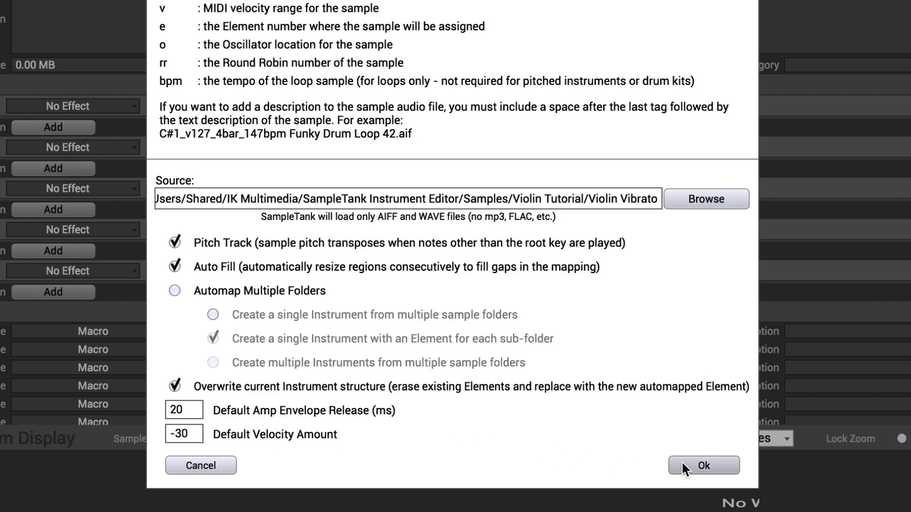
pyautogui.click(704, 465)
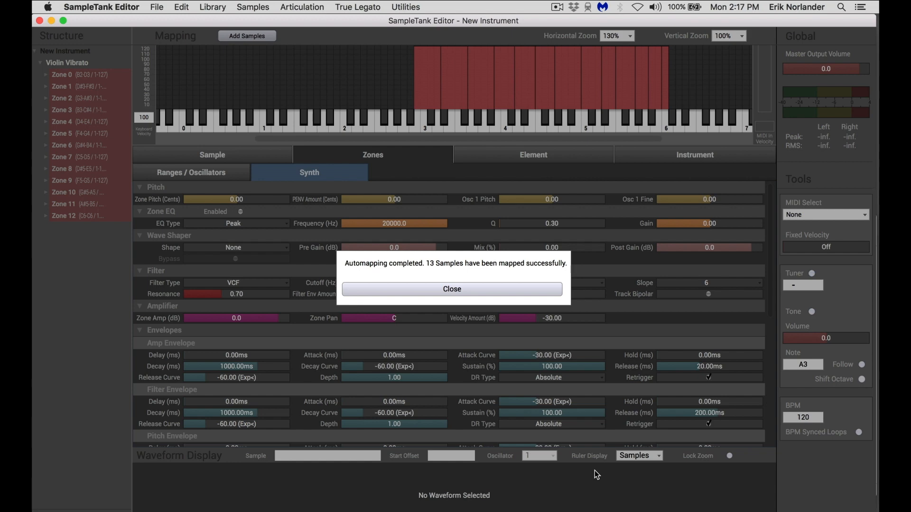
pyautogui.click(452, 289)
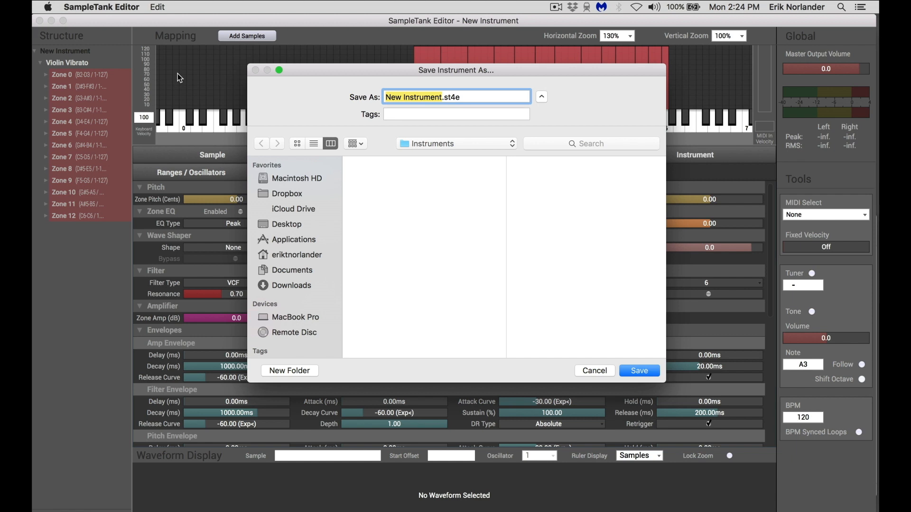
pyautogui.write('Violin Vibrato.st4e')
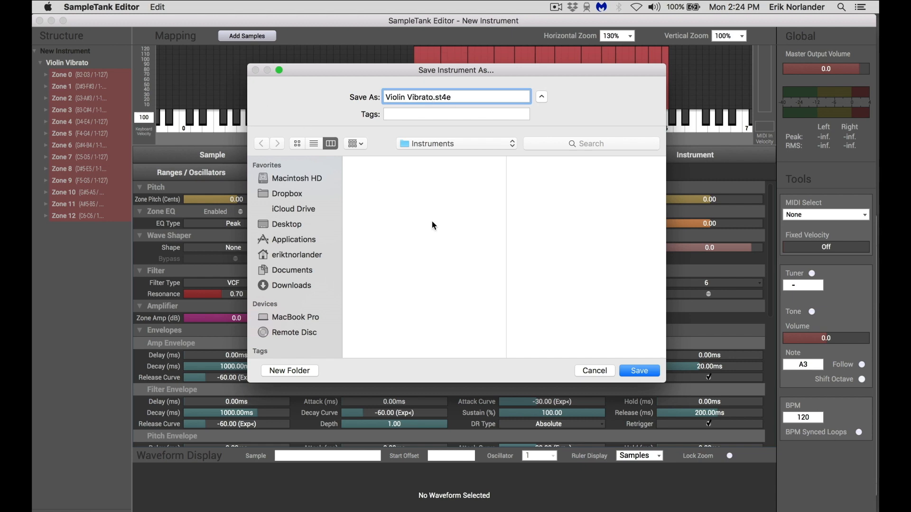
pyautogui.click(638, 371)
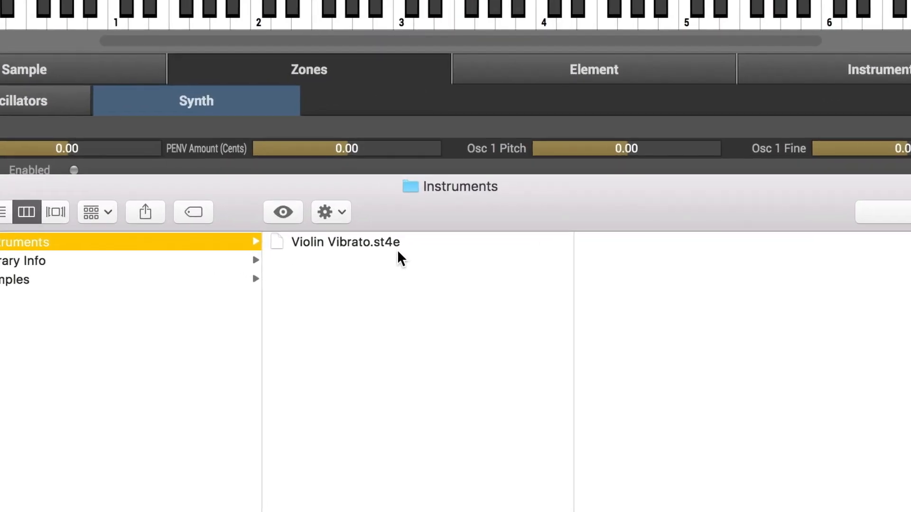
pyautogui.click(344, 241)
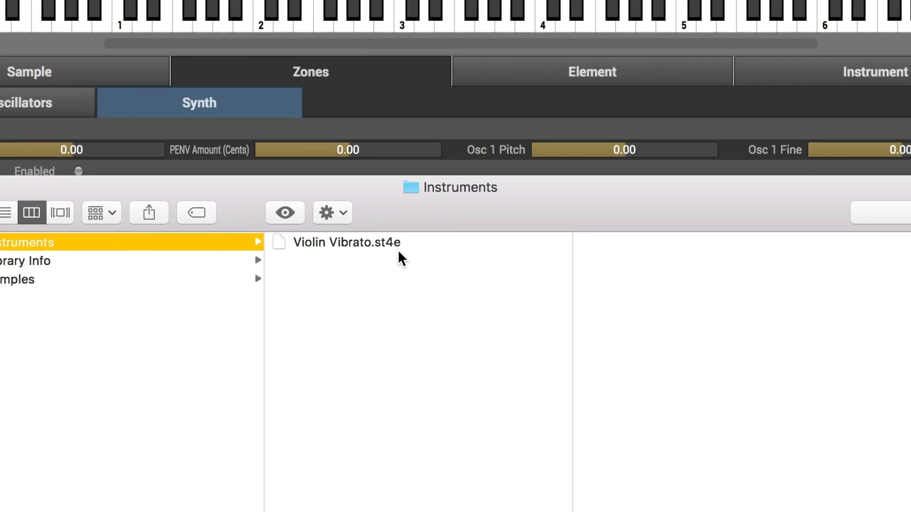
pyautogui.doubleClick(347, 242)
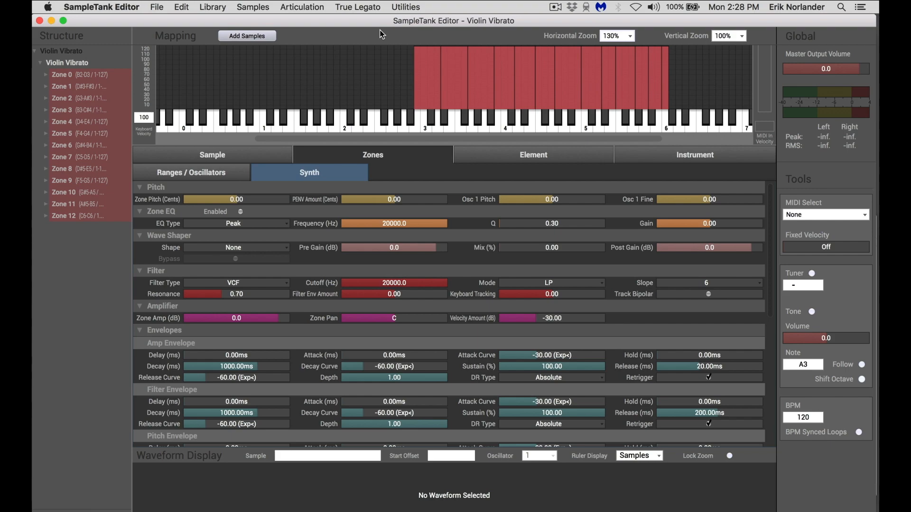
pyautogui.click(156, 7)
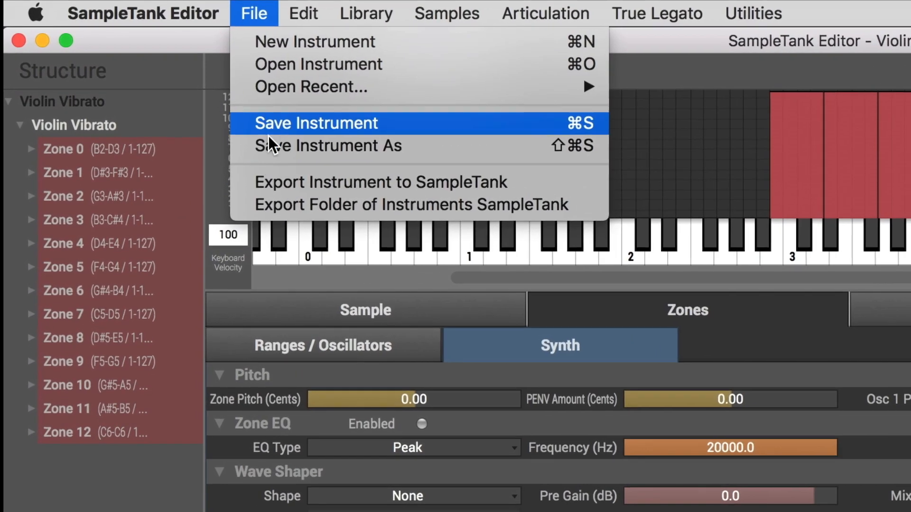
pyautogui.moveTo(382, 182)
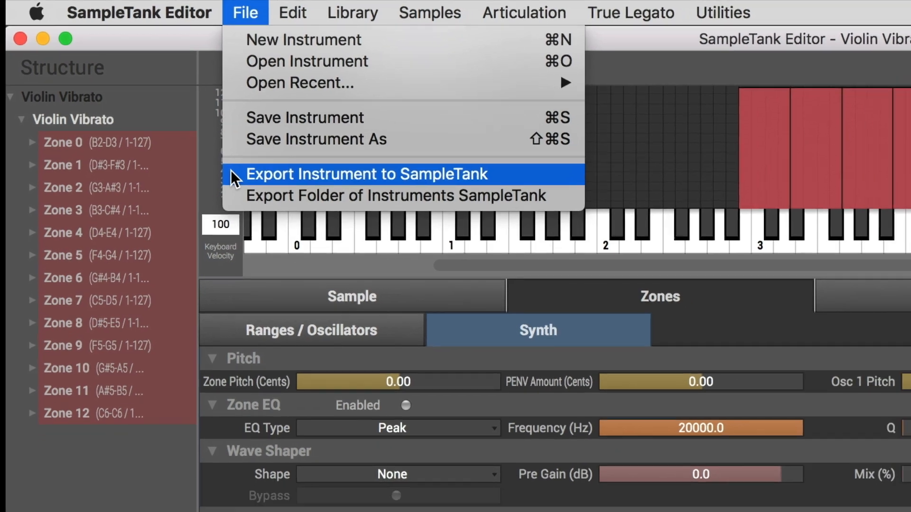
pyautogui.click(366, 173)
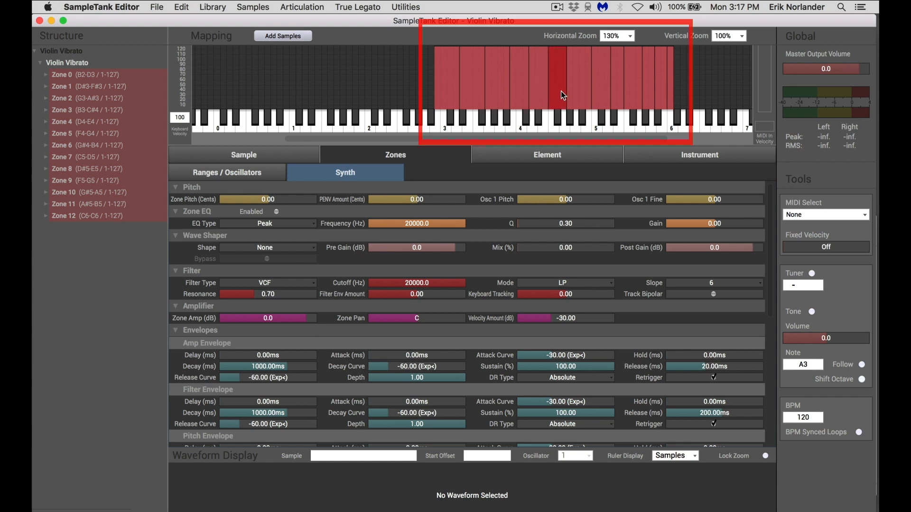
pyautogui.moveTo(623, 87)
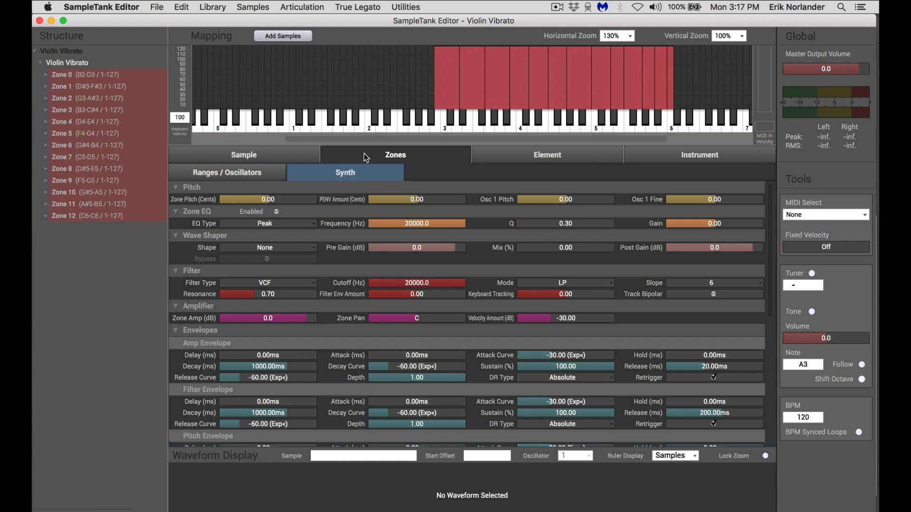
pyautogui.moveTo(373, 173)
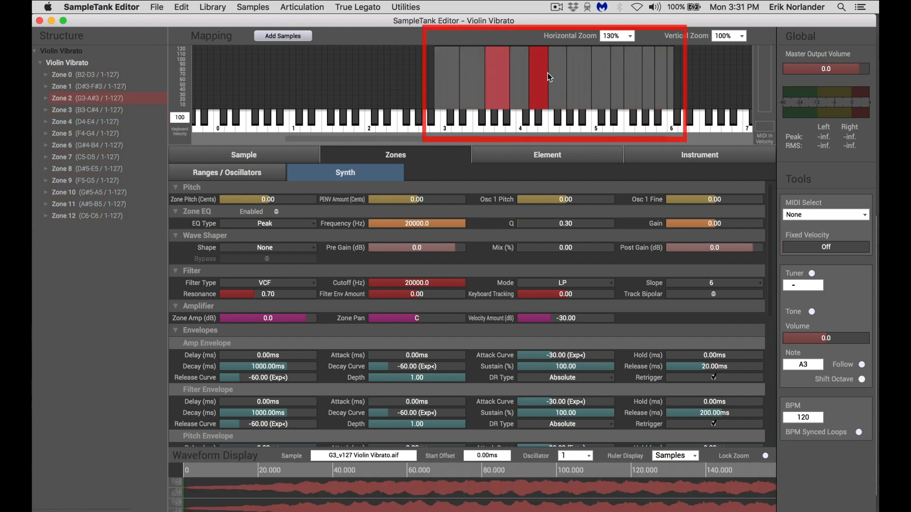
# Select an individual violin zone in the key map
pyautogui.click(87, 168)
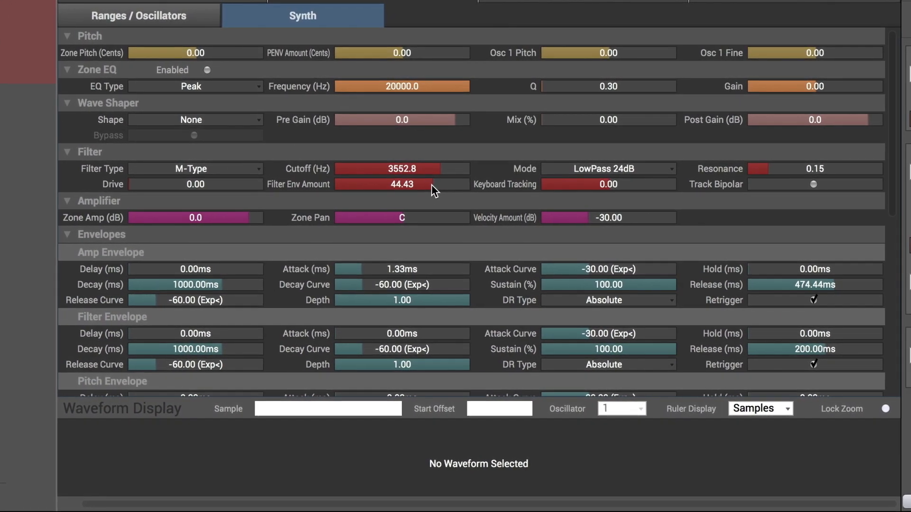
pyautogui.moveTo(749, 151)
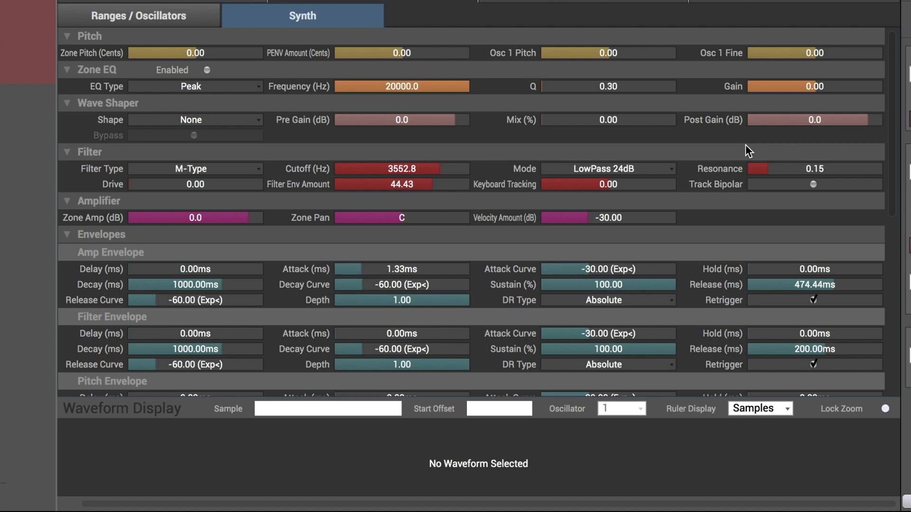
# Add an all-zones Element LFO 1 modulation to Zone Pitch, set its amount, and open instrument utilities
pyautogui.scroll(-3)
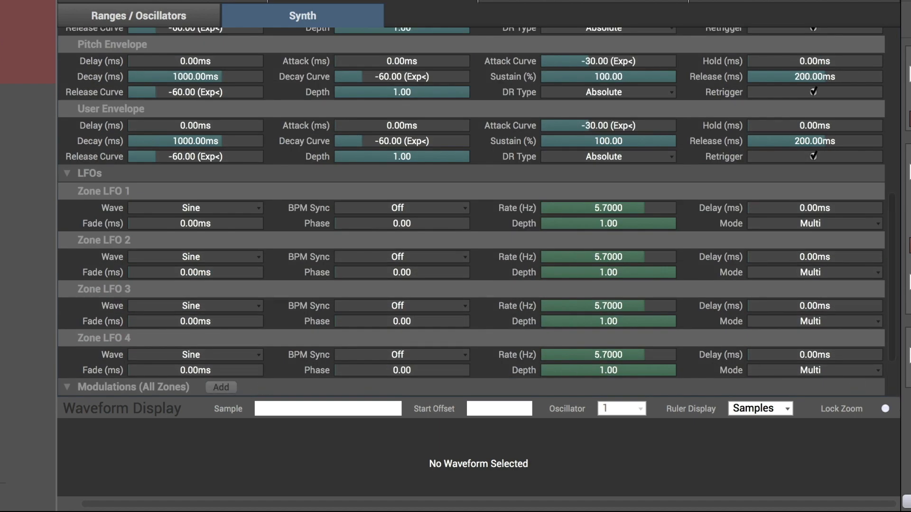
pyautogui.click(221, 388)
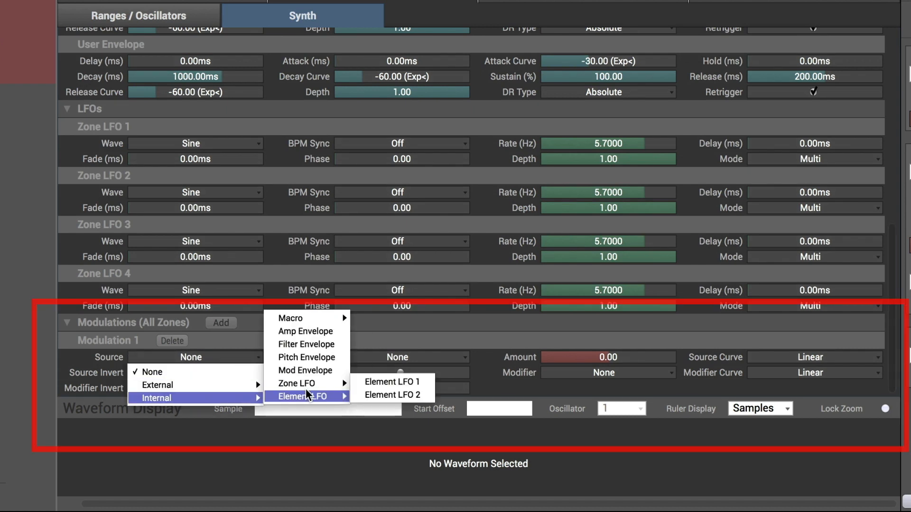
pyautogui.click(393, 382)
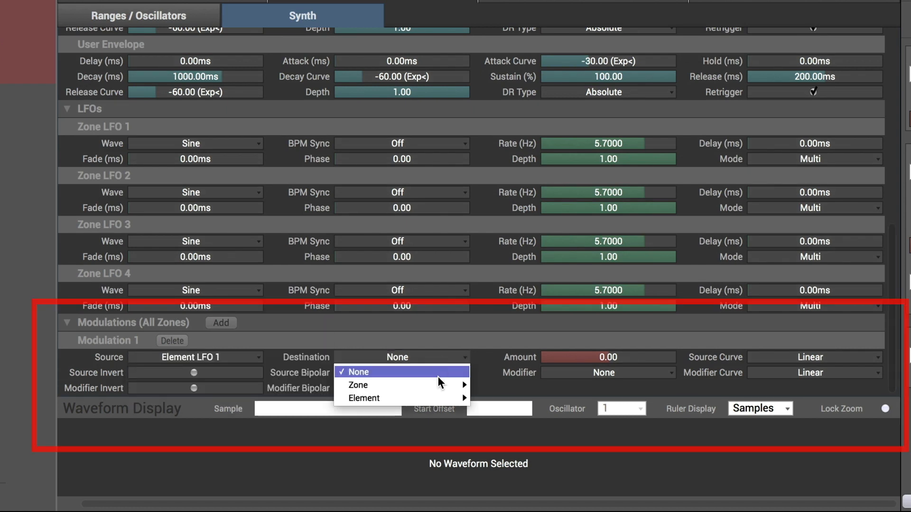
pyautogui.click(378, 385)
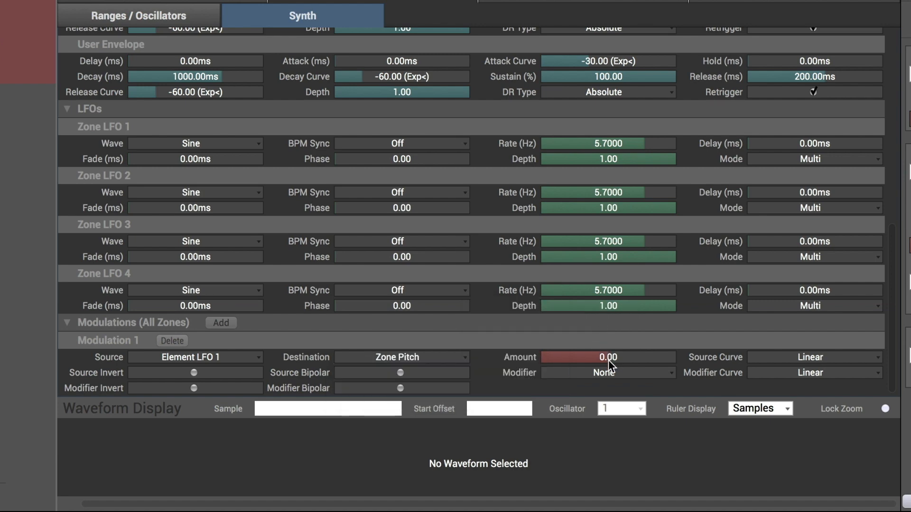
pyautogui.click(398, 357)
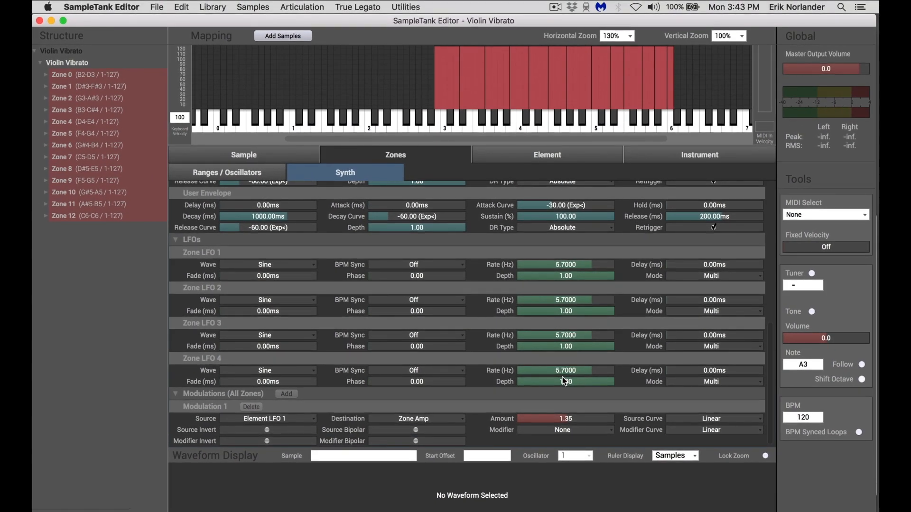
pyautogui.moveTo(461, 173)
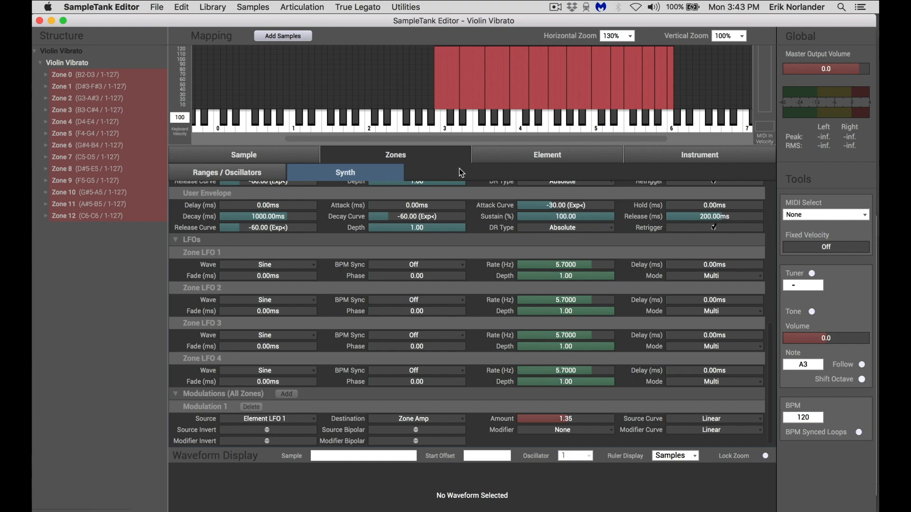
pyautogui.click(406, 7)
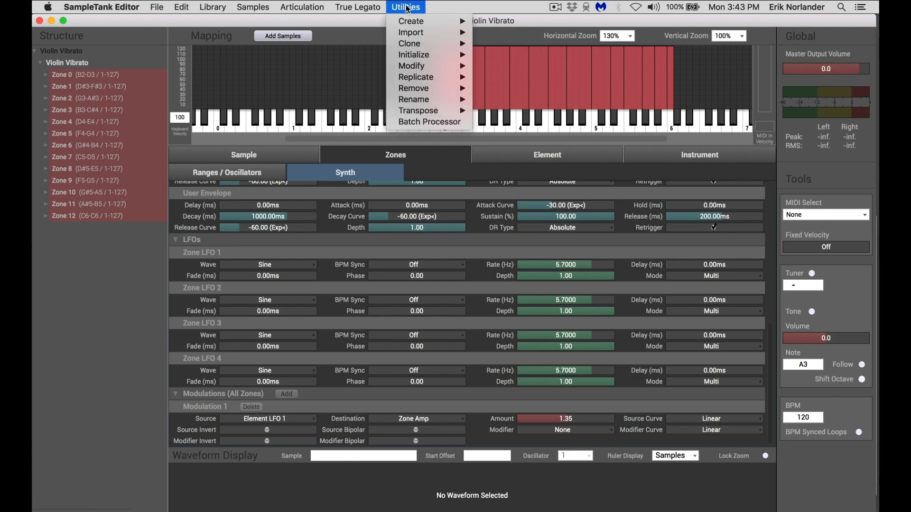
pyautogui.moveTo(411, 21)
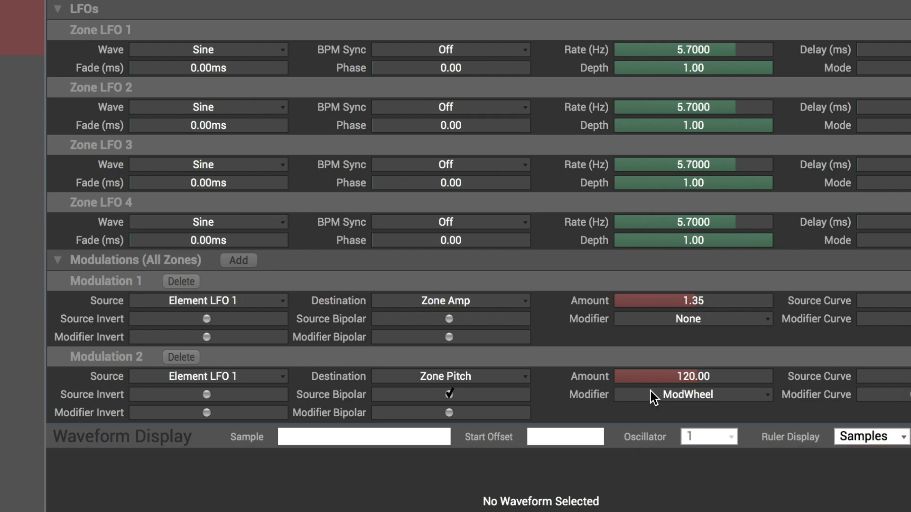
pyautogui.click(699, 154)
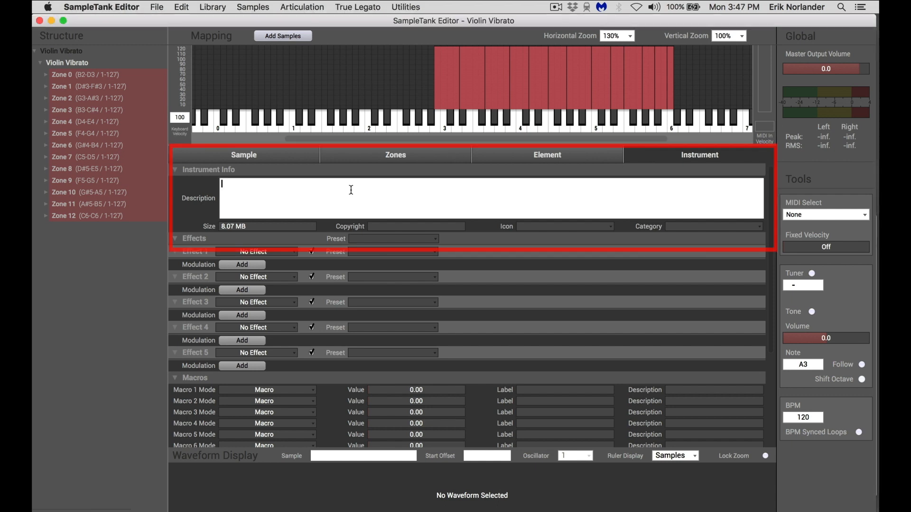
# Enter description 'Solo violin sampled with vibrato.', copyright '(c)2020 My Company', and the Strings icon
pyautogui.write('Solo violin sampled with vibrato')
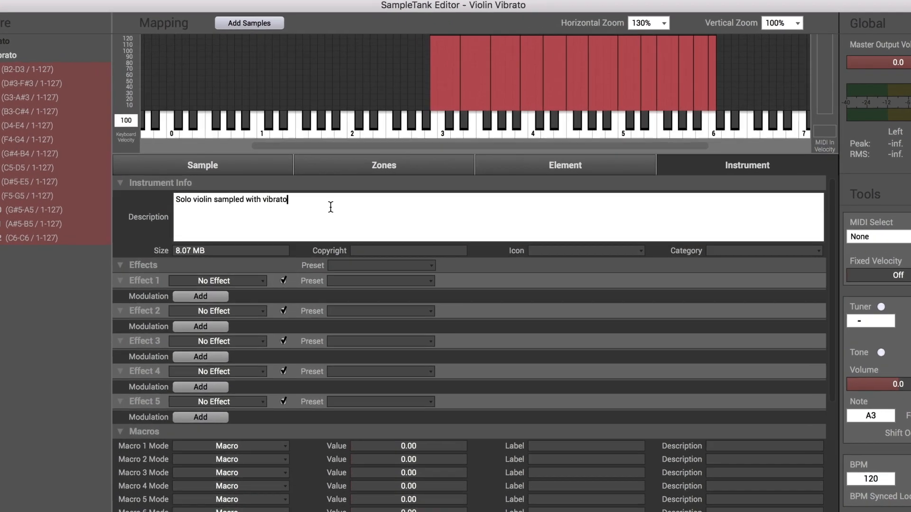
pyautogui.write('(c)2020')
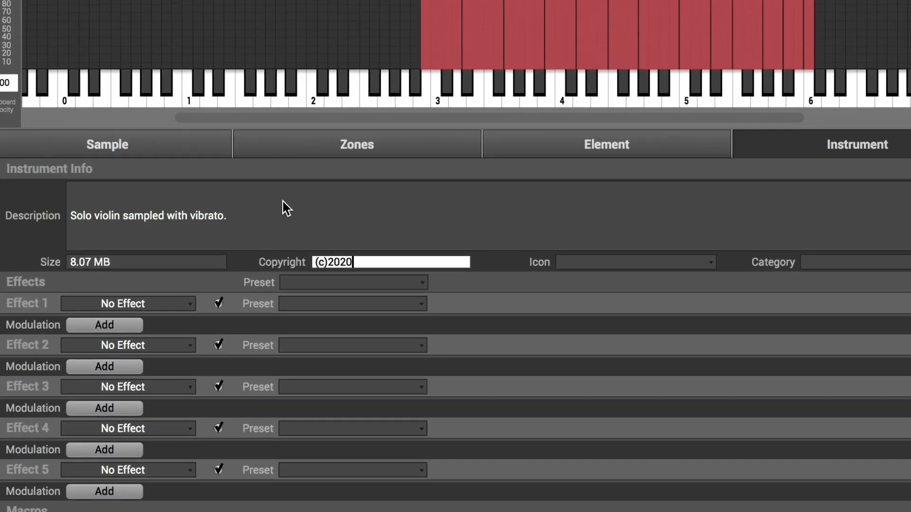
pyautogui.write('My Company')
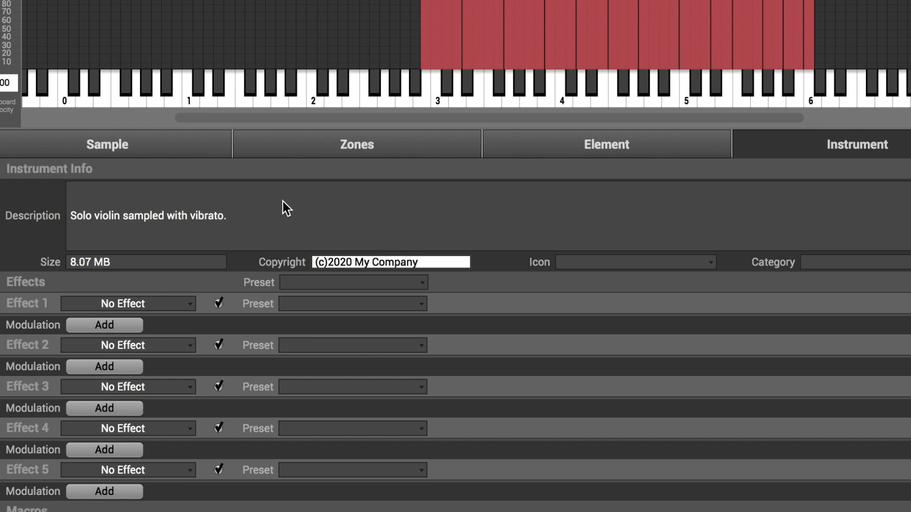
pyautogui.click(634, 262)
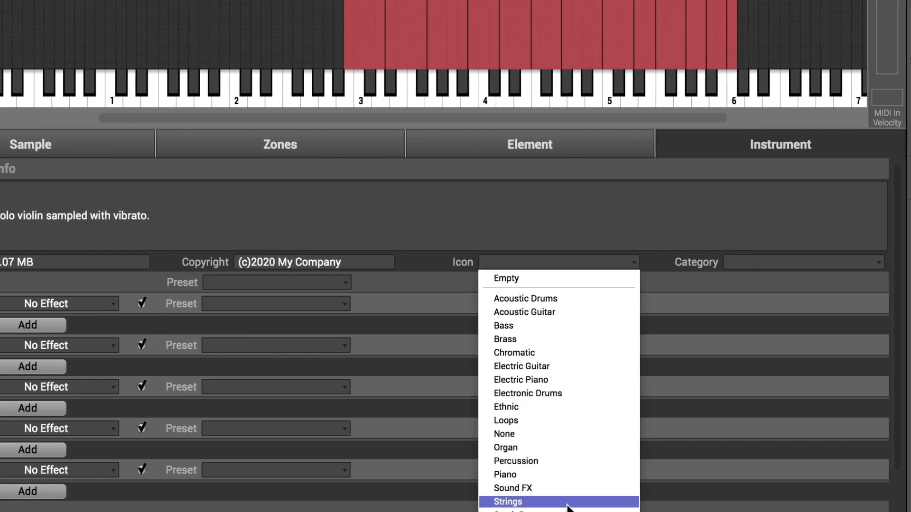
pyautogui.click(507, 501)
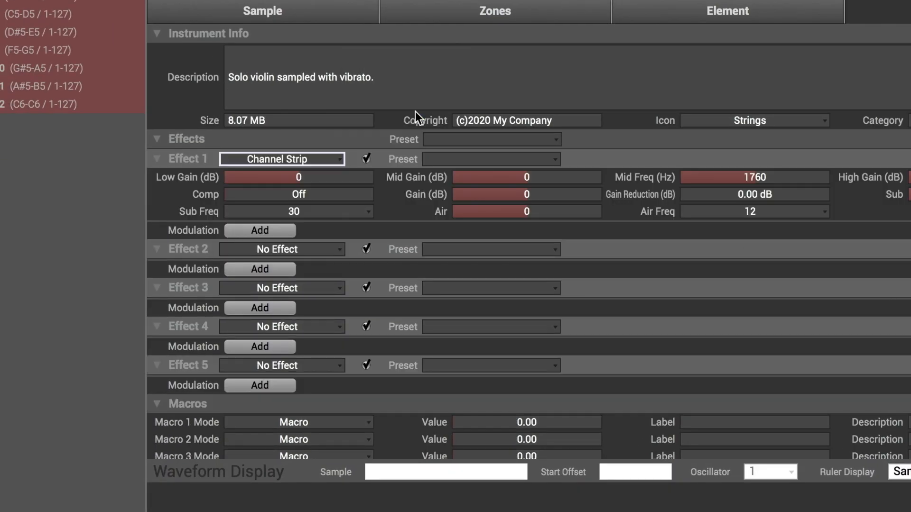
# Raise Channel Strip low gain to 3.75, load Hall Reverb, White 2A, Tape Echo, and set PitchBend source
pyautogui.moveTo(526, 211); pyautogui.dragTo(545, 215)
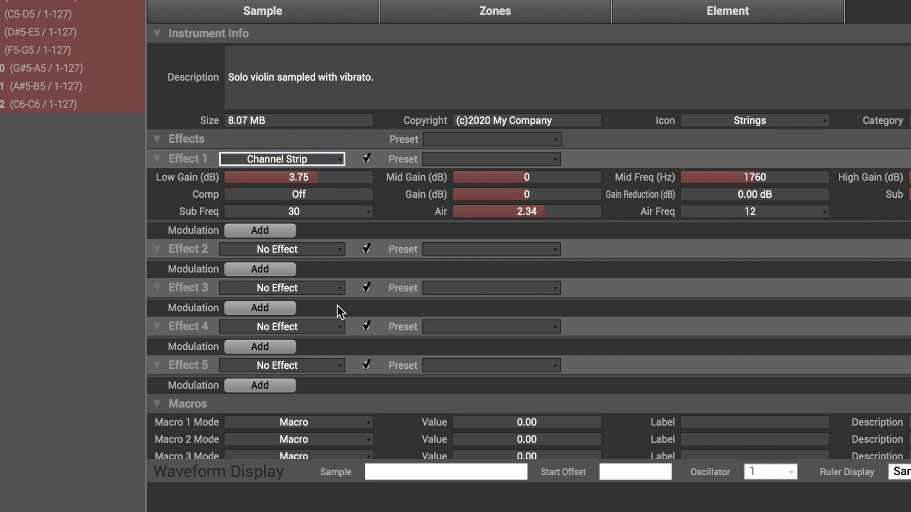
pyautogui.click(281, 365)
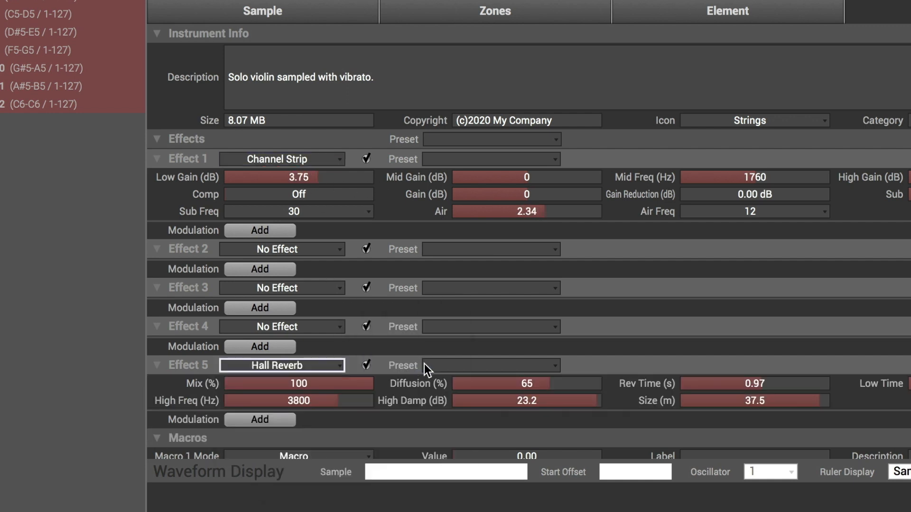
pyautogui.click(282, 249)
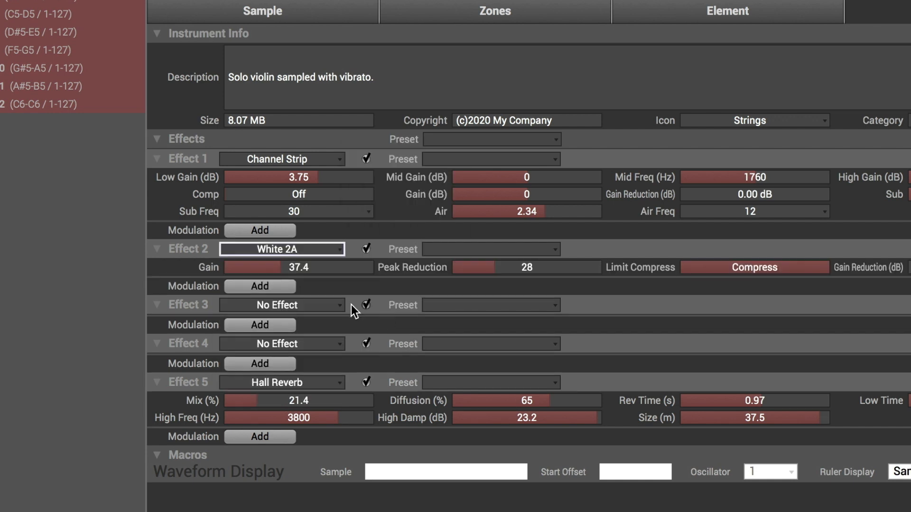
pyautogui.click(282, 305)
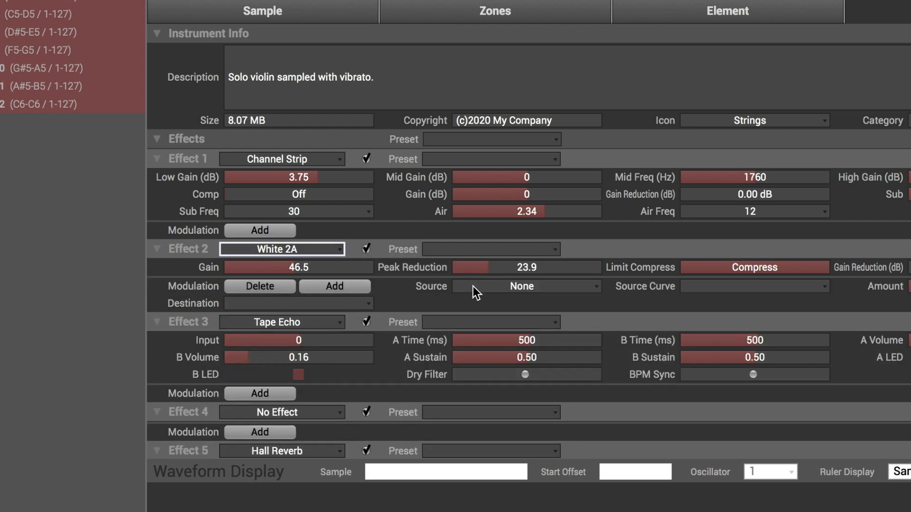
pyautogui.click(521, 285)
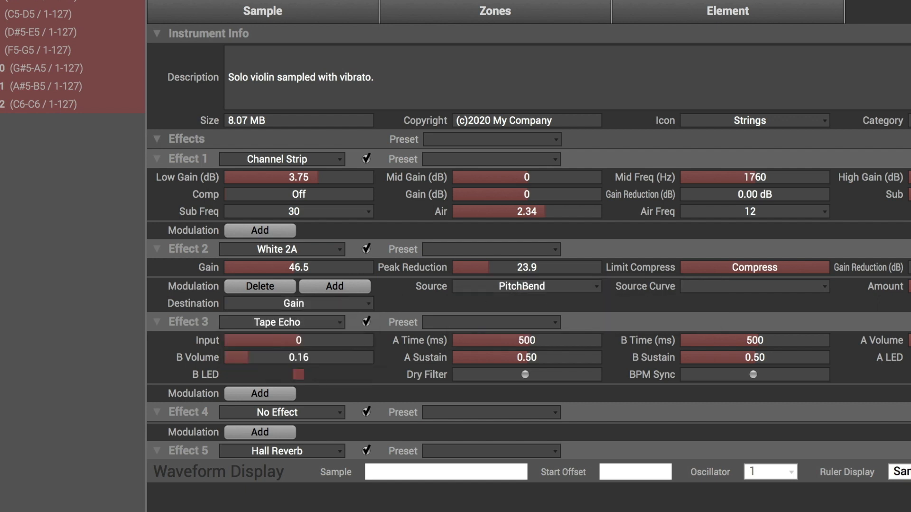
# Label Macro 1 'Cutoff' with description 'Filter Cutoff Frequency' in the instrument settings
pyautogui.scroll(-3)
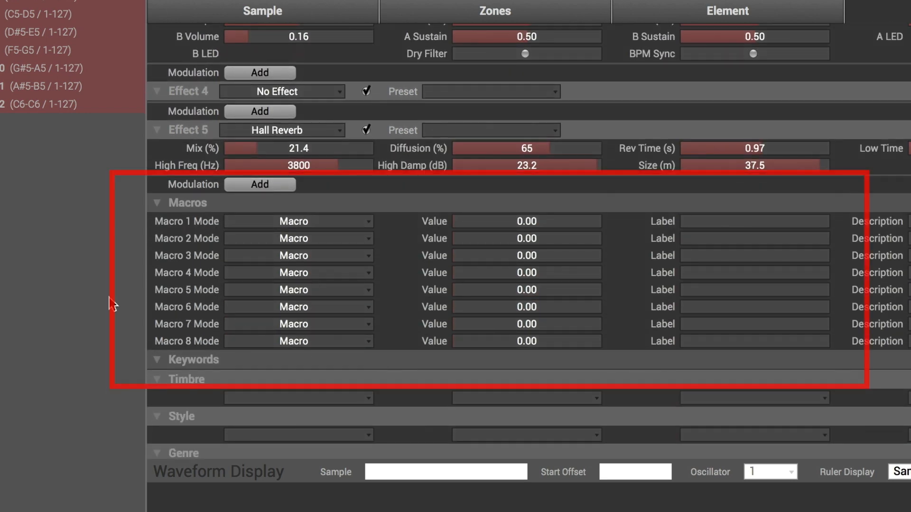
pyautogui.moveTo(140, 343)
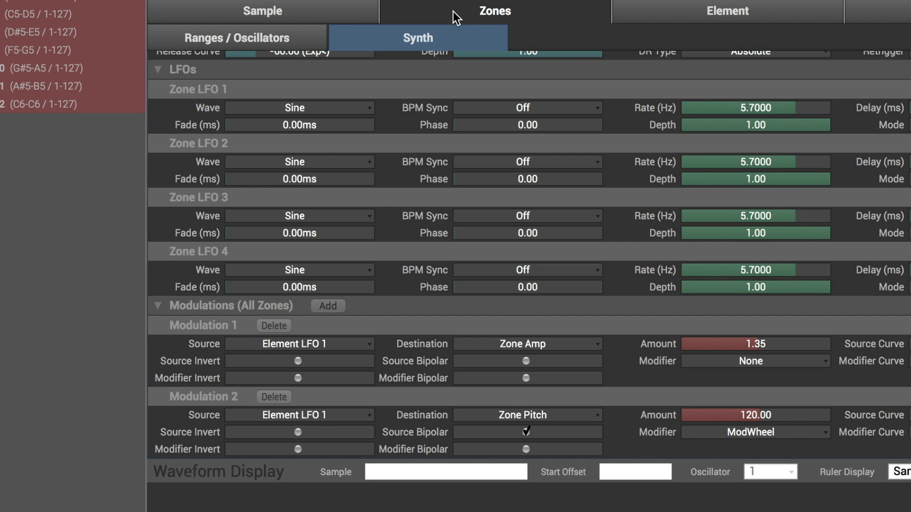
pyautogui.click(300, 343)
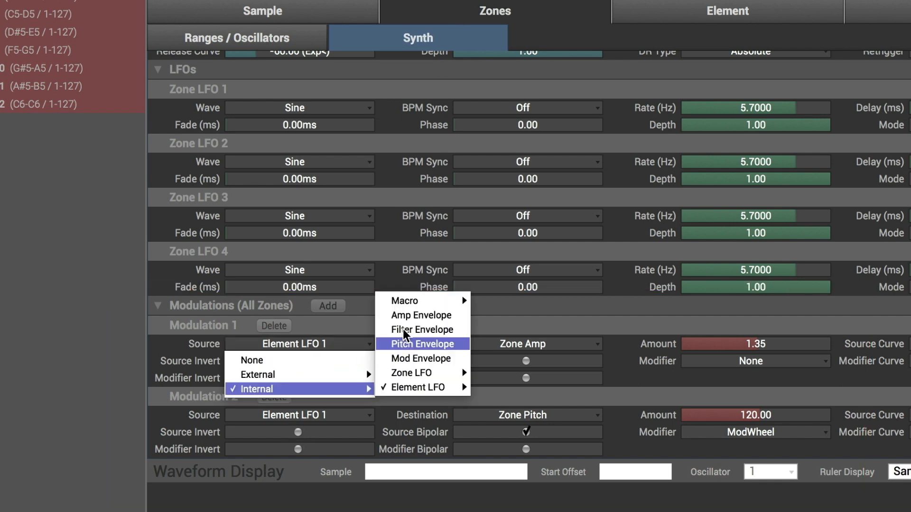
pyautogui.moveTo(411, 300)
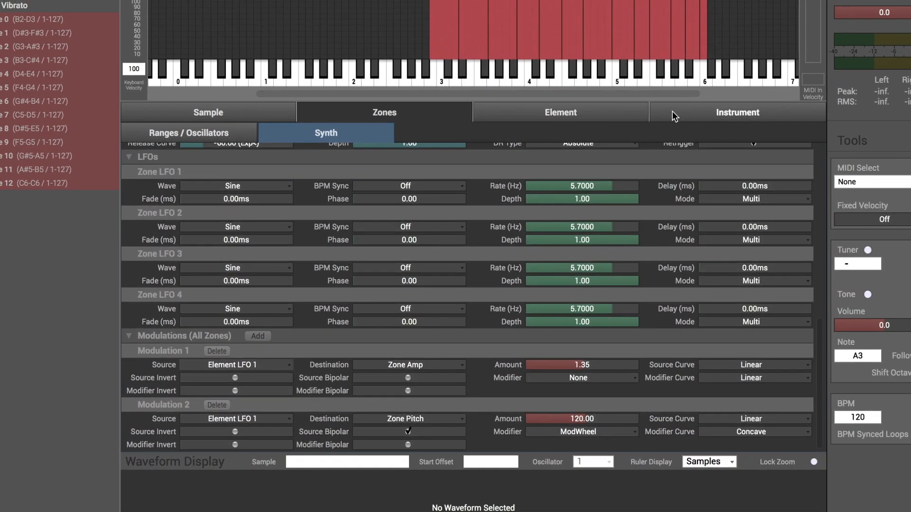
pyautogui.click(736, 112)
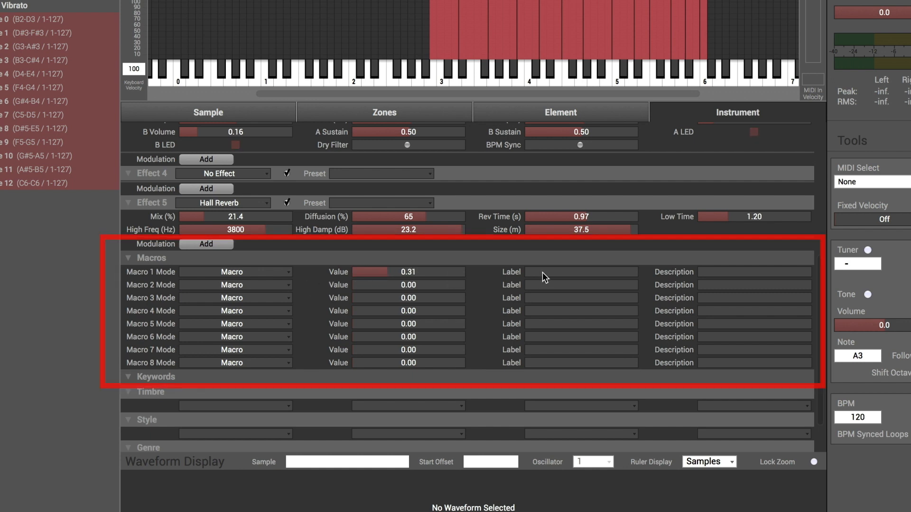
pyautogui.write('Cutoff')
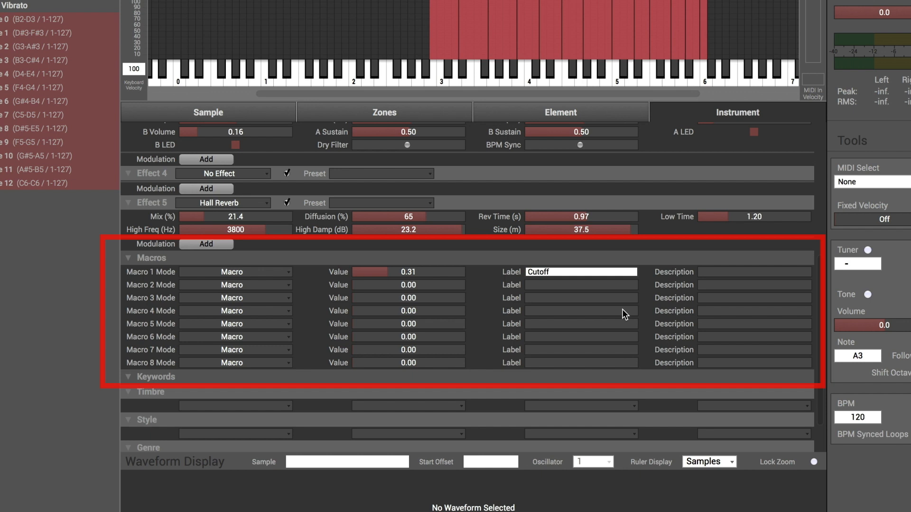
pyautogui.write('Filter Cutof')
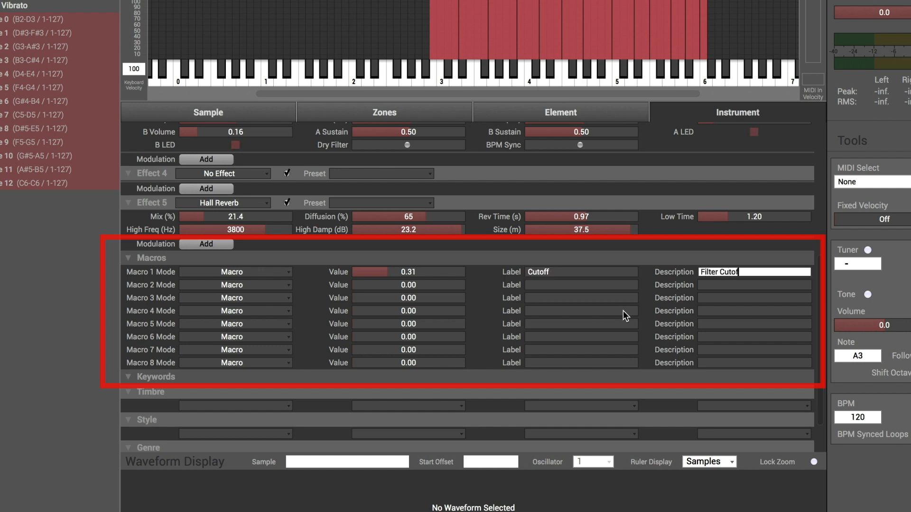
pyautogui.write('Frequency')
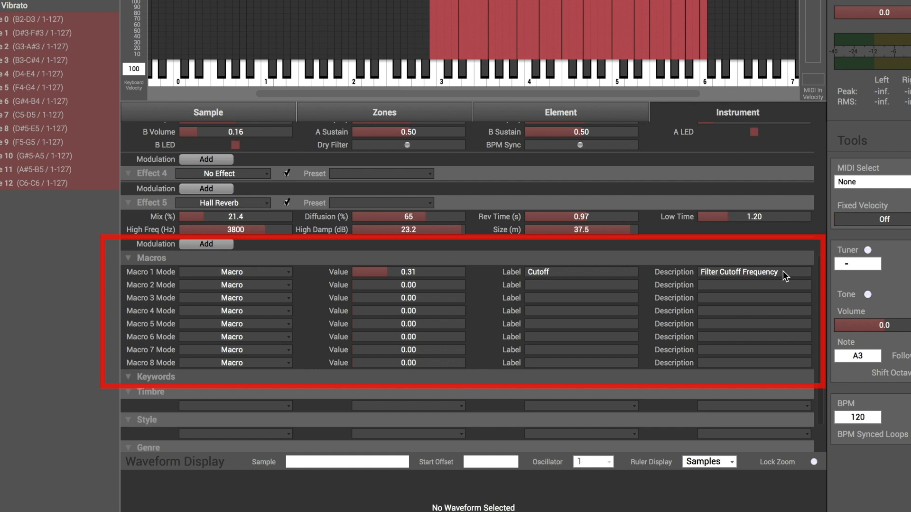
pyautogui.moveTo(786, 277)
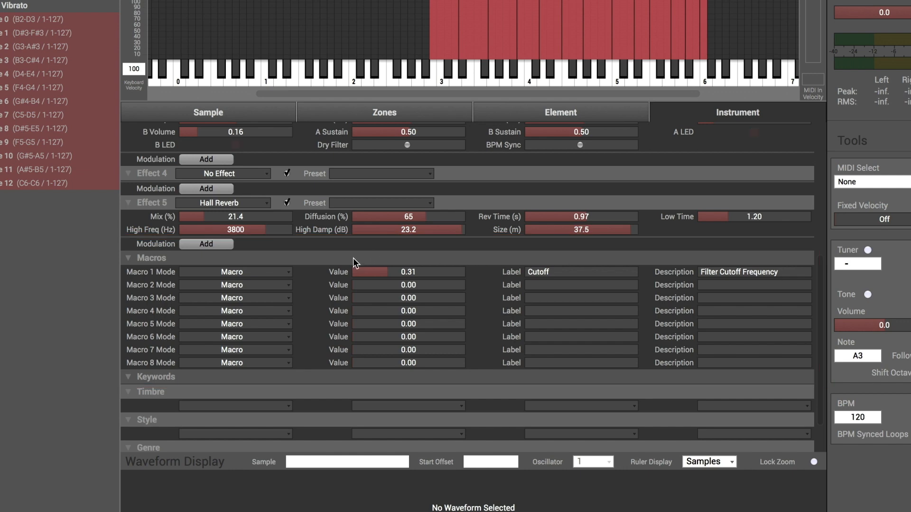
# Set Macro 1 to Direct Connection on Effect 5 Mix with description 'Reverb Mix'
pyautogui.click(235, 271)
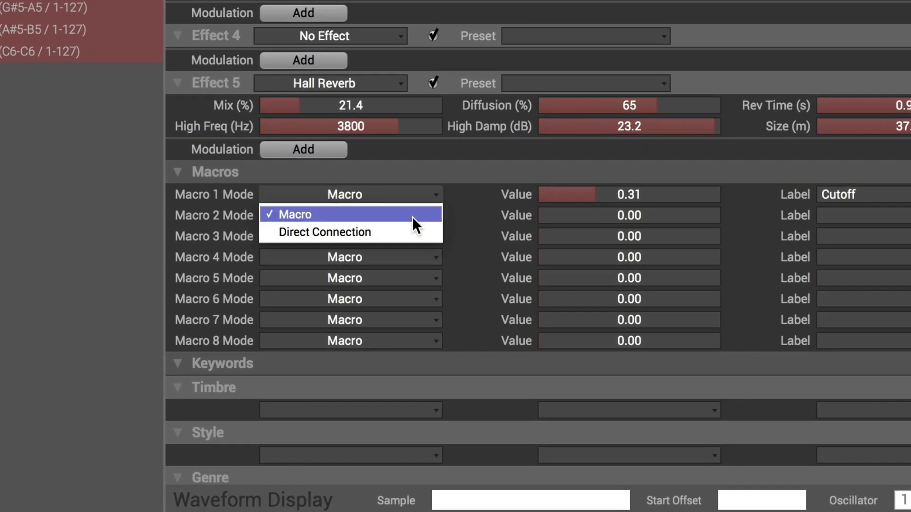
pyautogui.click(324, 233)
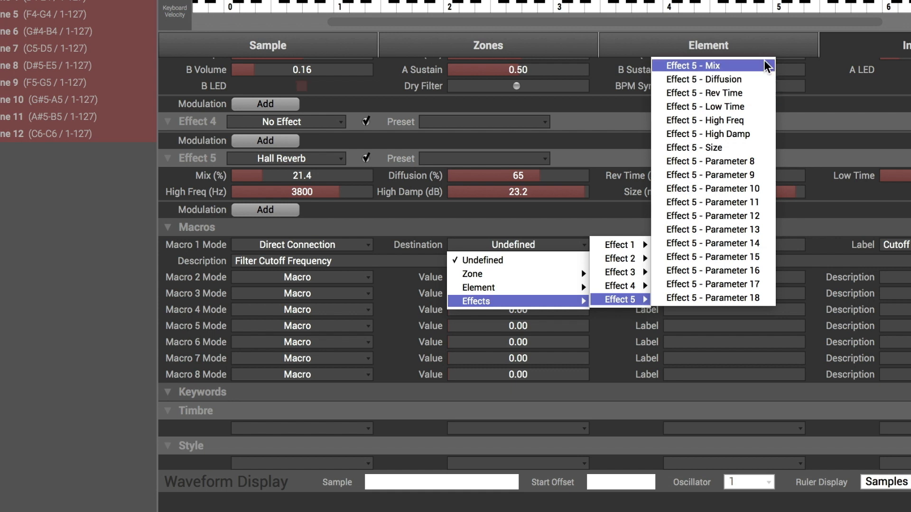
pyautogui.click(709, 65)
pyautogui.write('Rvb Mix')
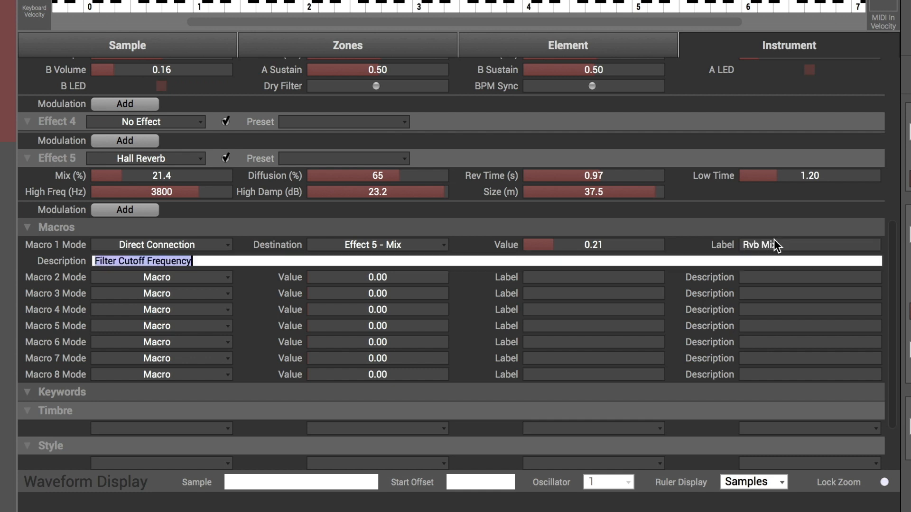
pyautogui.write('Reverb Mix')
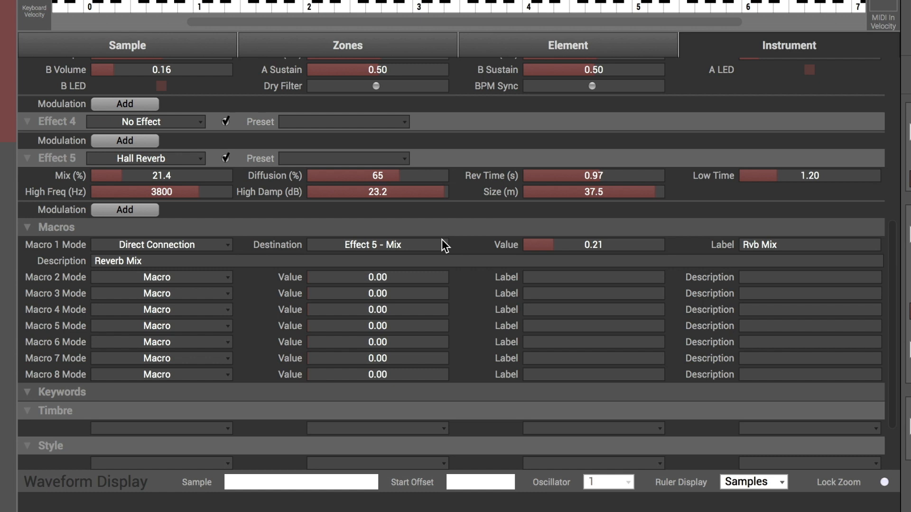
pyautogui.click(372, 245)
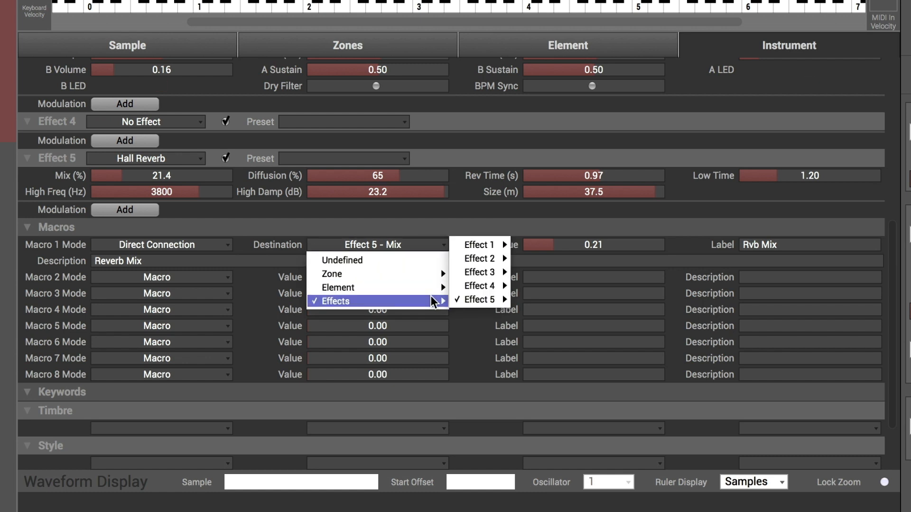
pyautogui.click(478, 300)
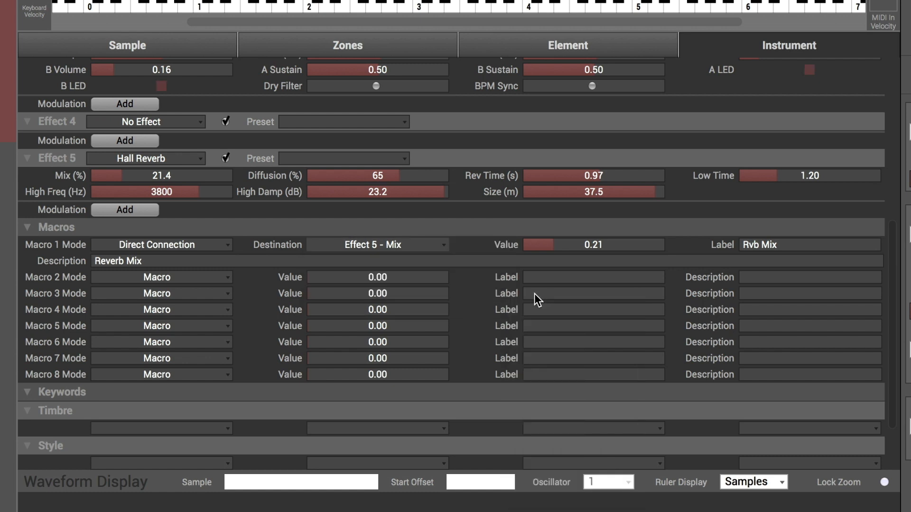
pyautogui.moveTo(881, 328)
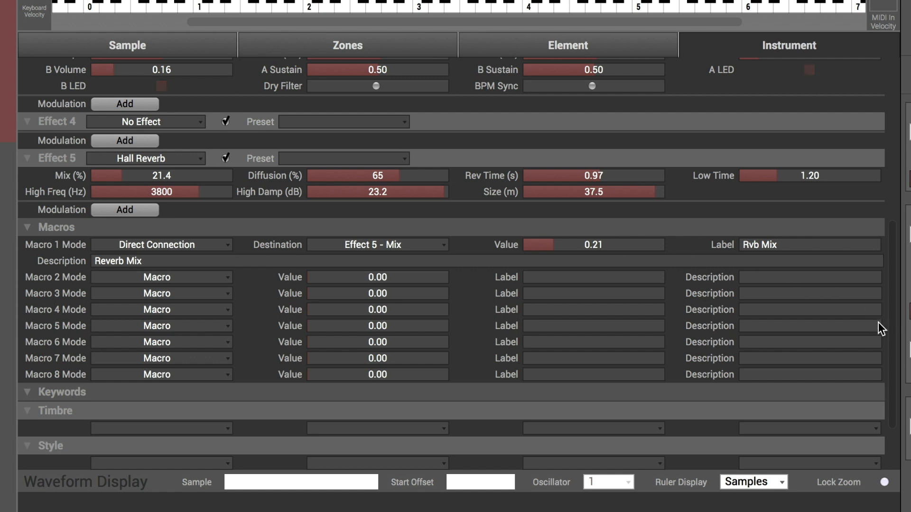
pyautogui.scroll(-3)
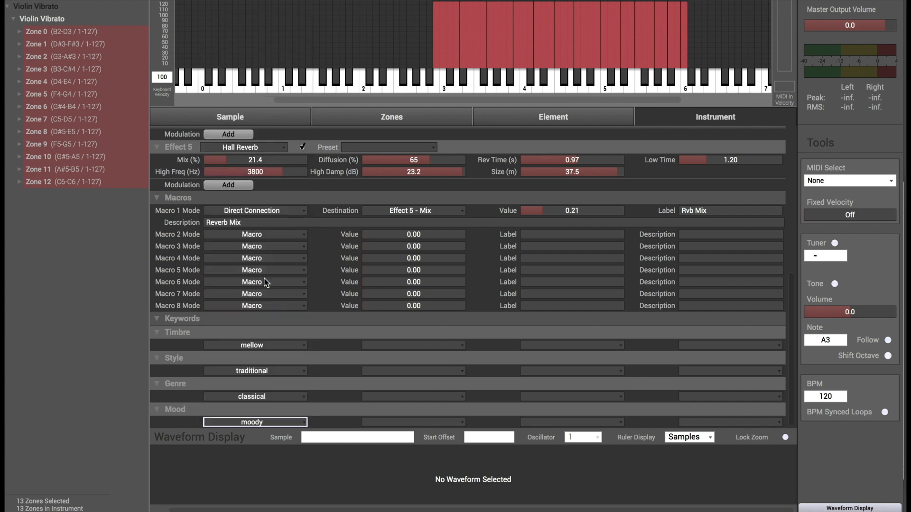
pyautogui.moveTo(165, 231)
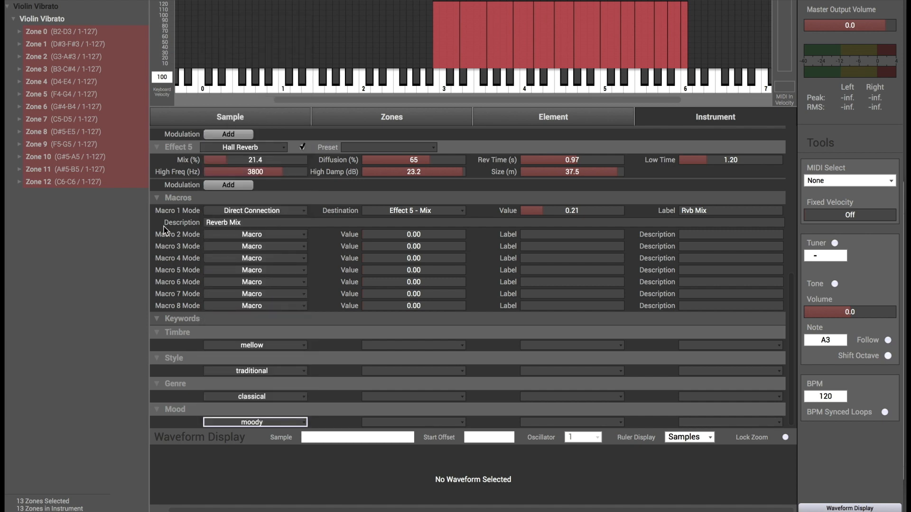
pyautogui.moveTo(134, 212)
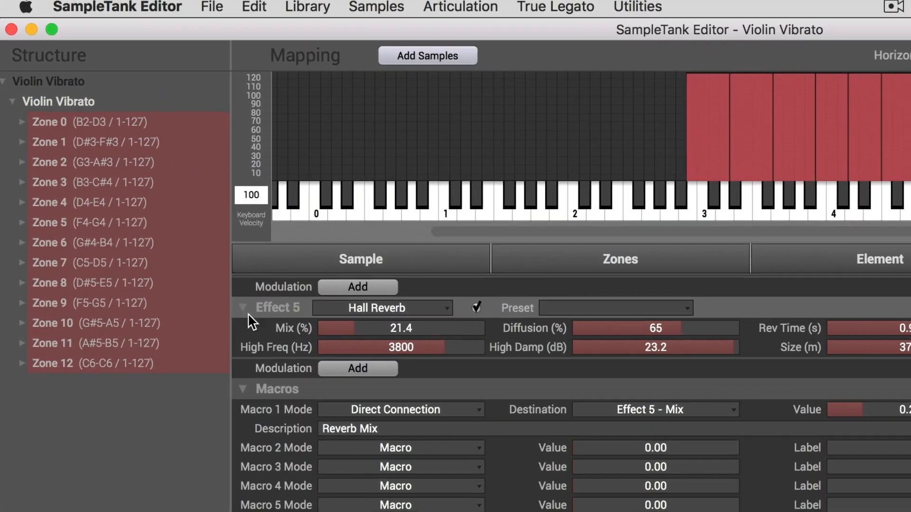
# Export Violin Vibrato to SampleTank as Instrument + Samples and dismiss the success notice
pyautogui.click(211, 7)
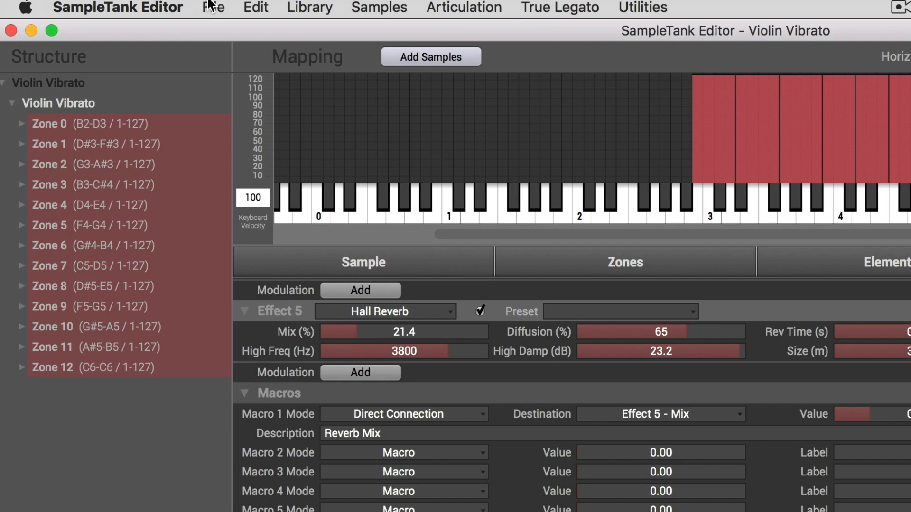
pyautogui.click(212, 8)
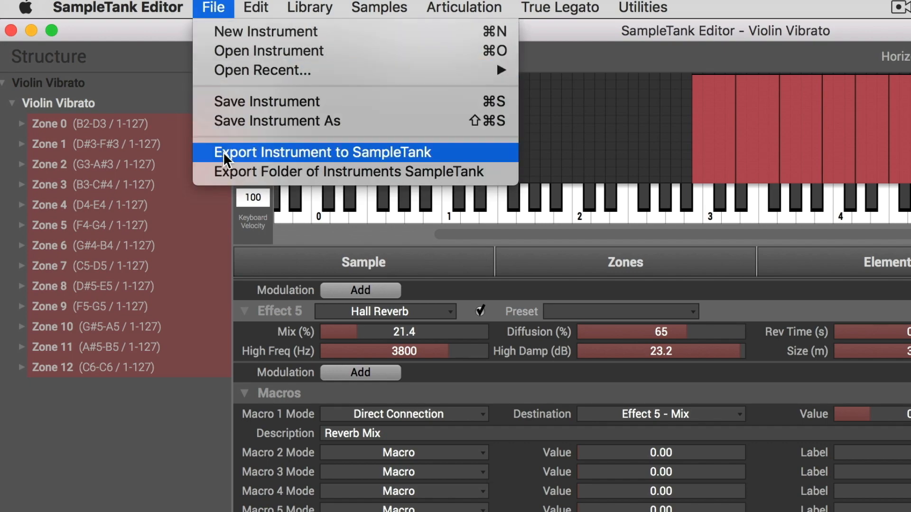
pyautogui.click(323, 152)
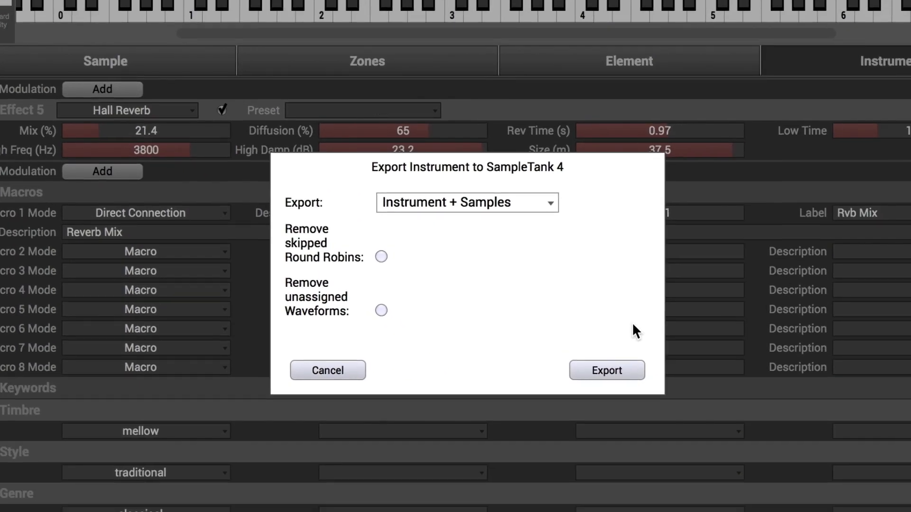
pyautogui.click(606, 370)
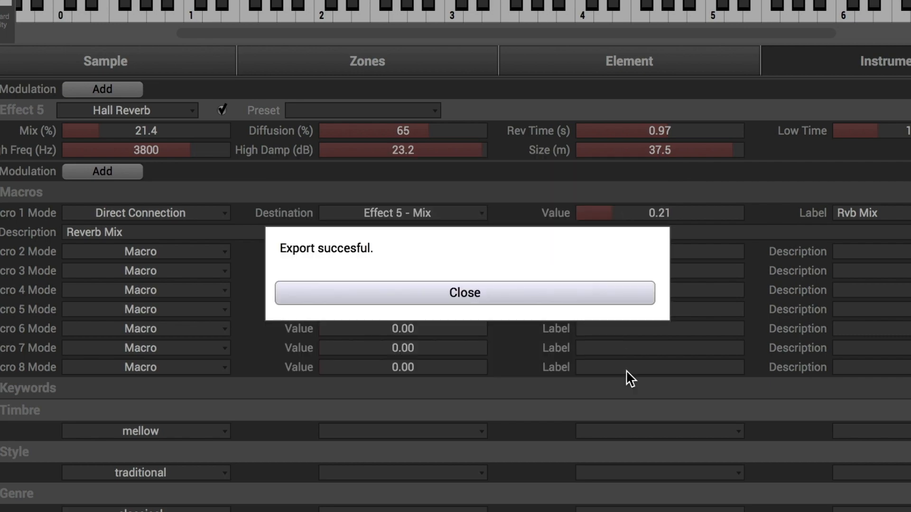
pyautogui.click(464, 293)
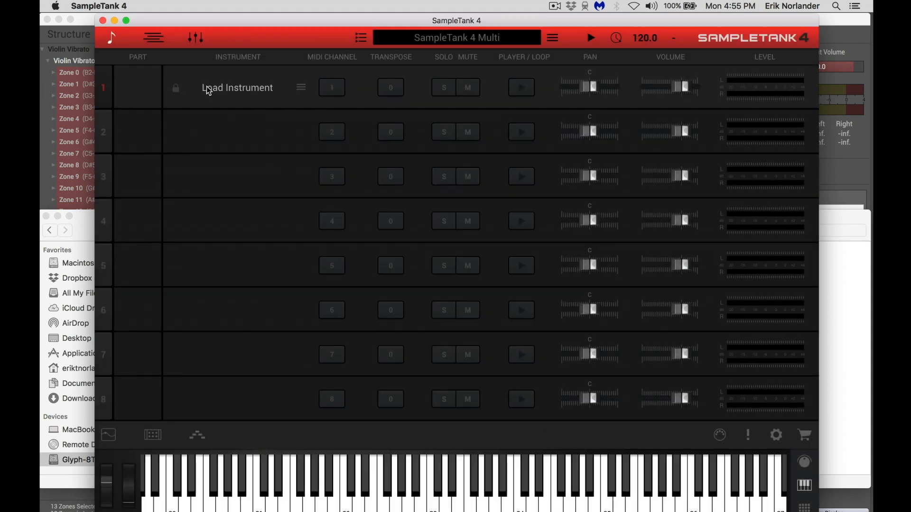
# Load part 1's instrument from the ST4 Imported library and scroll to Strings > Violin Vibrato
pyautogui.click(237, 87)
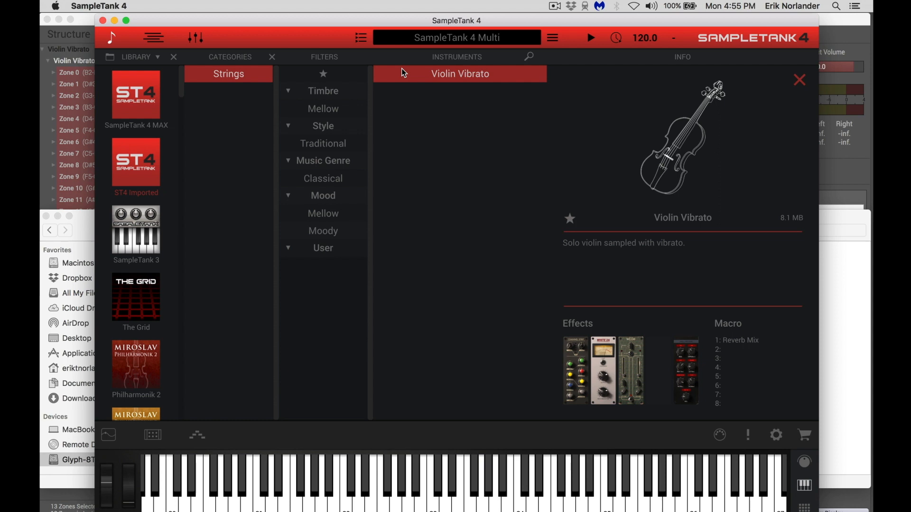
pyautogui.moveTo(413, 75)
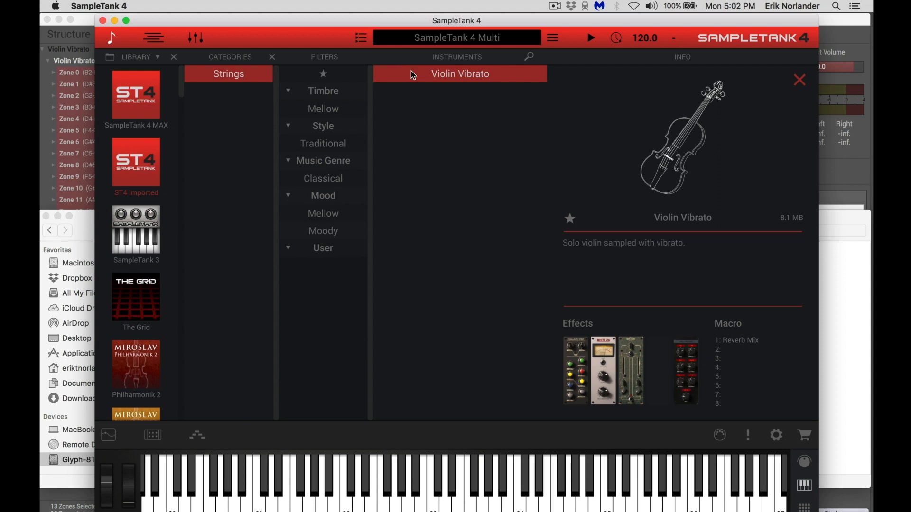
pyautogui.moveTo(165, 196)
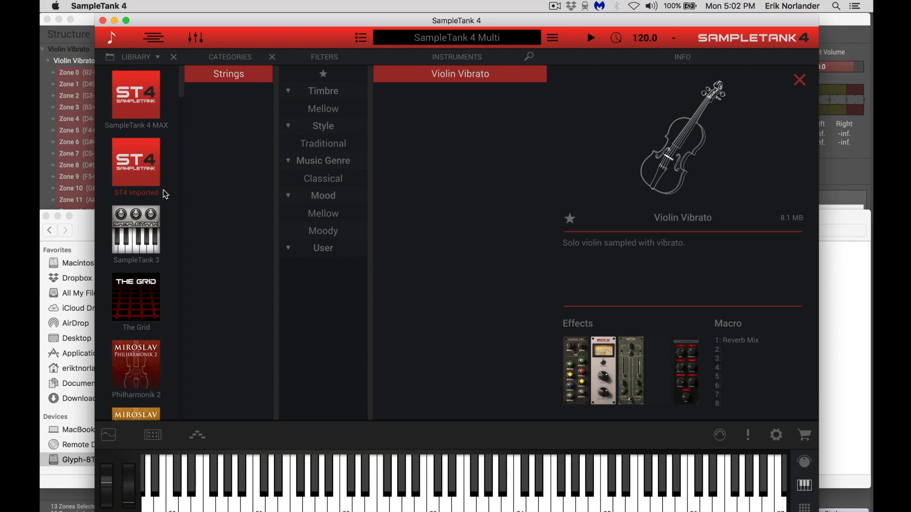
pyautogui.moveTo(409, 139)
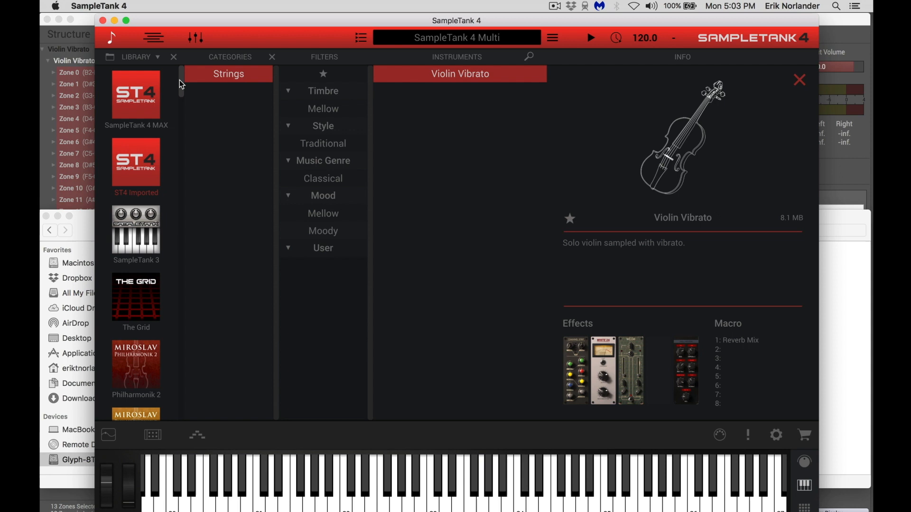
pyautogui.scroll(-3)
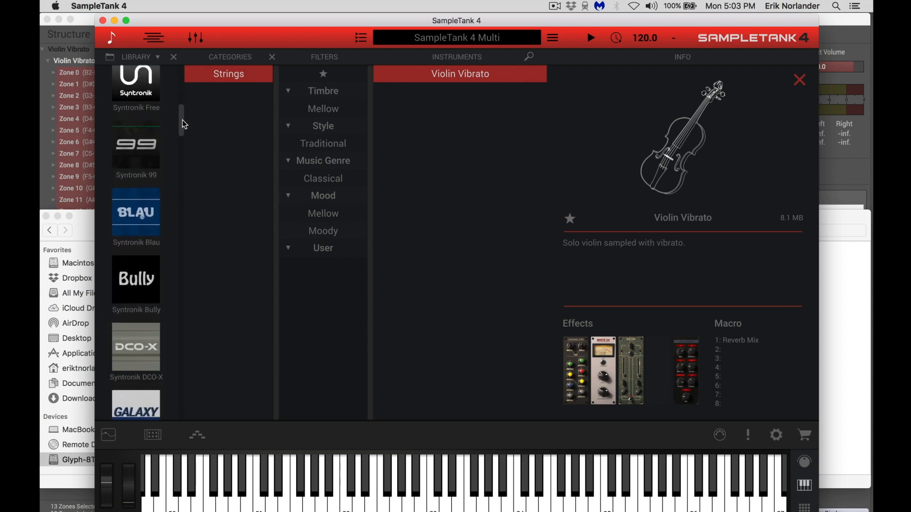
pyautogui.scroll(-3)
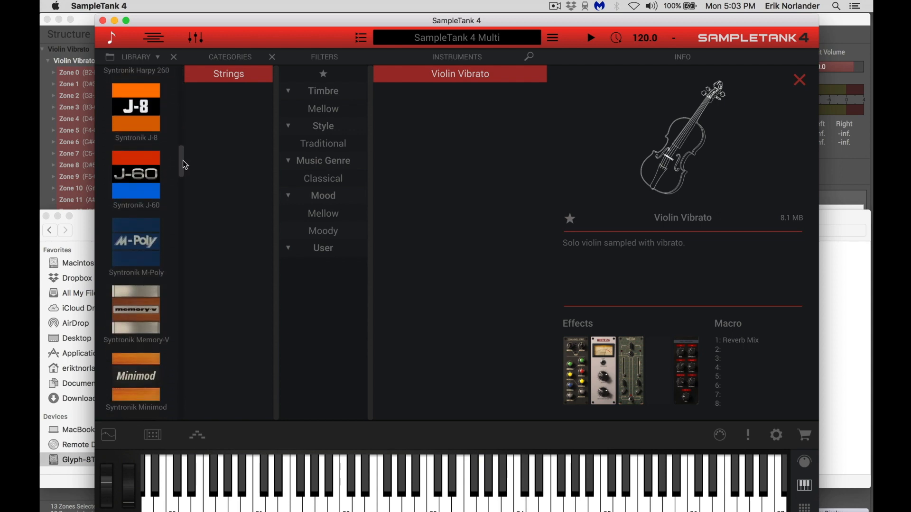
pyautogui.scroll(-3)
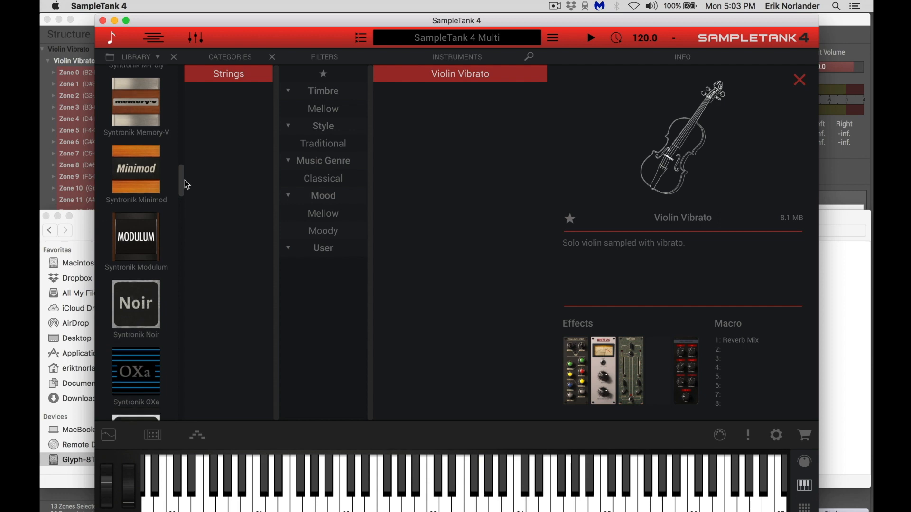